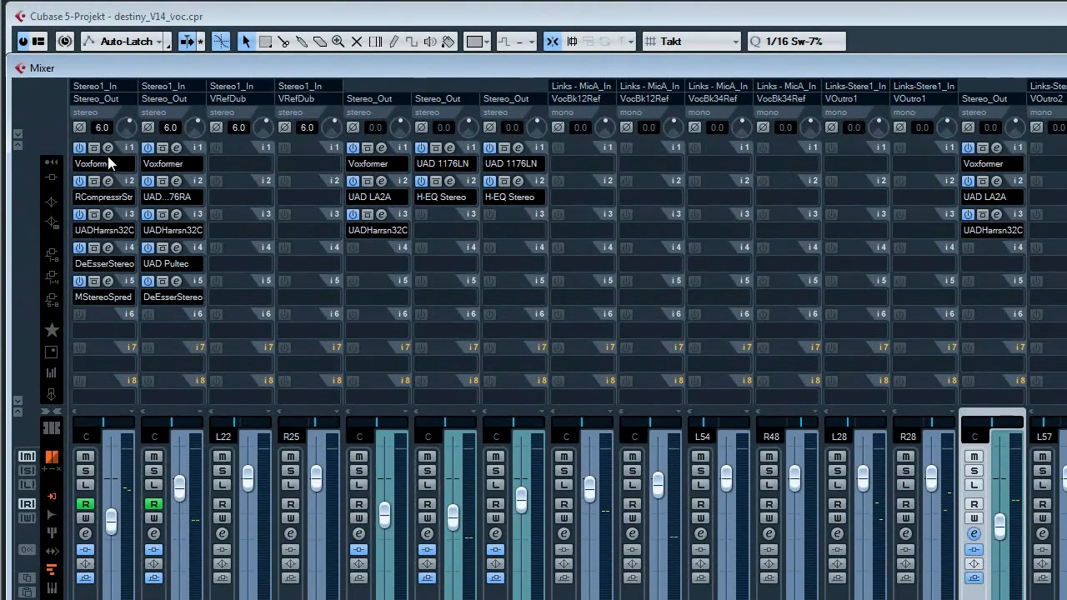
pyautogui.moveTo(108, 216)
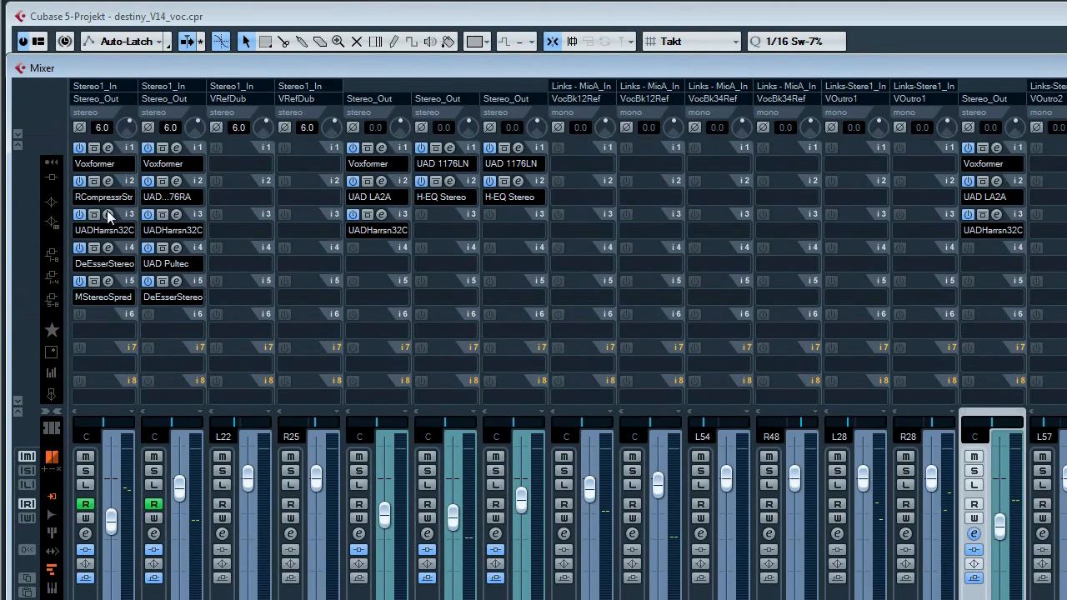
pyautogui.moveTo(98, 296)
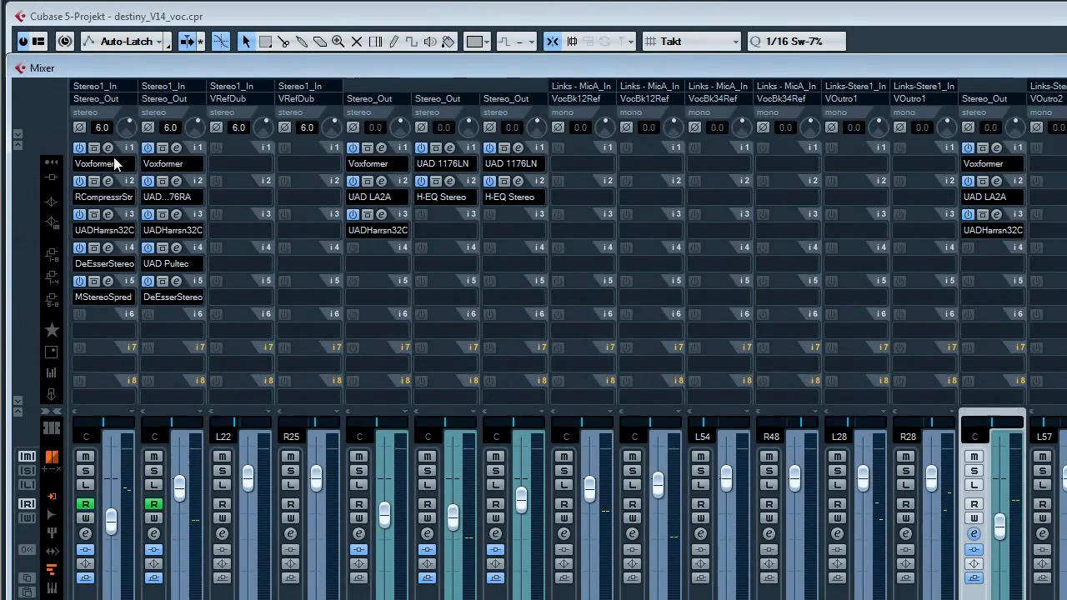
pyautogui.moveTo(123, 223)
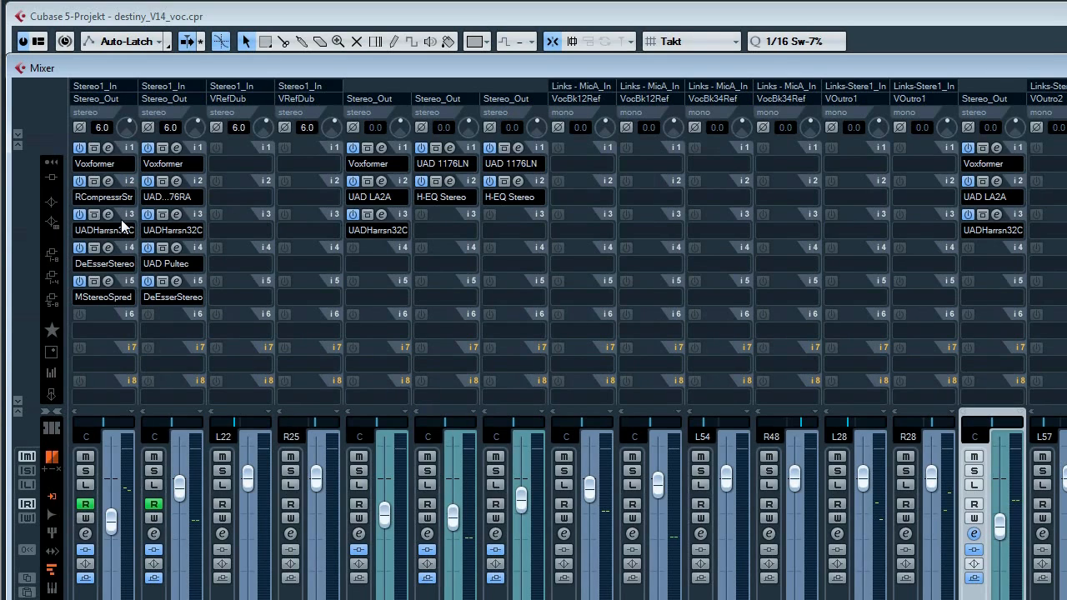
pyautogui.moveTo(117, 325)
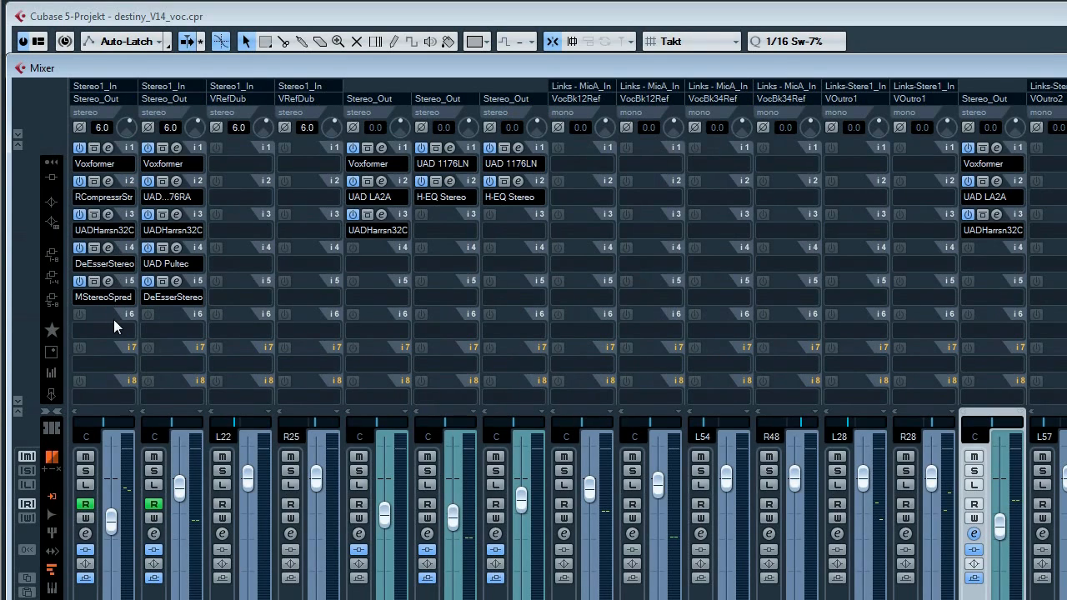
pyautogui.moveTo(115, 313)
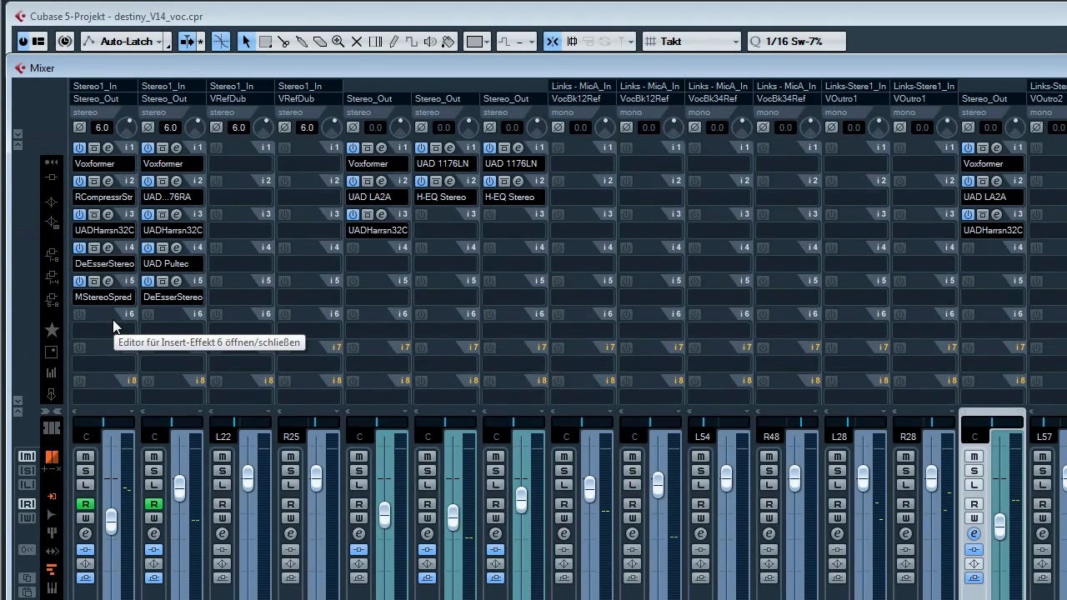
pyautogui.moveTo(112, 349)
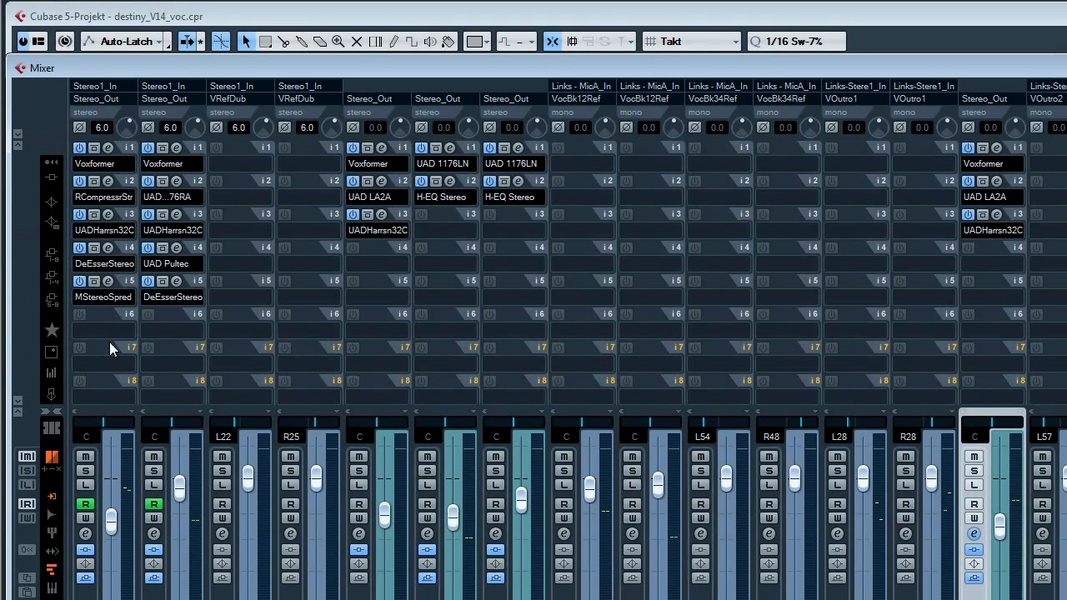
pyautogui.moveTo(125, 258)
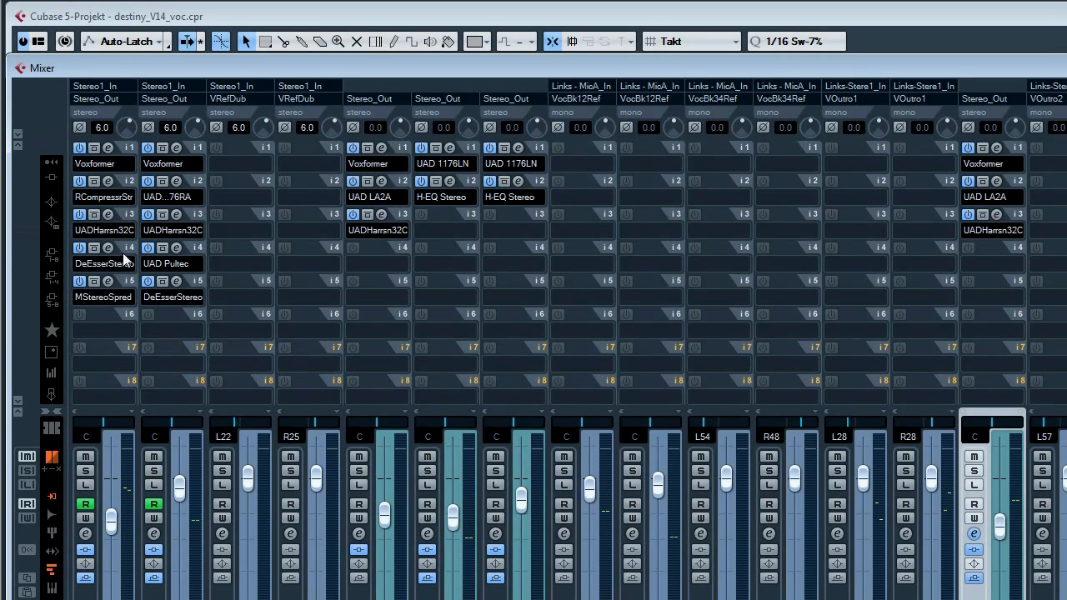
pyautogui.moveTo(108, 190)
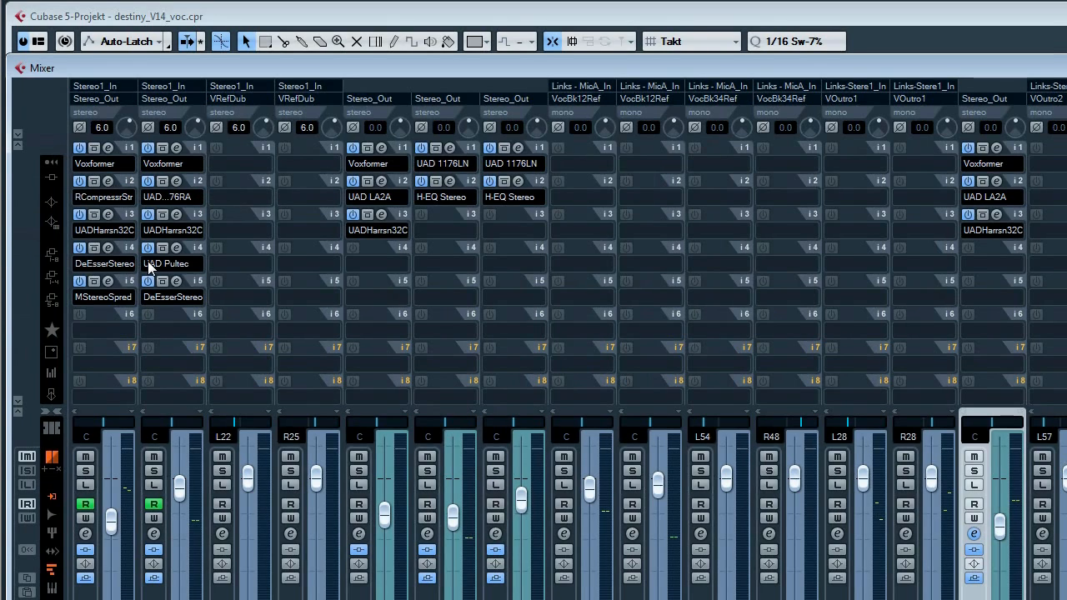
pyautogui.moveTo(167, 264)
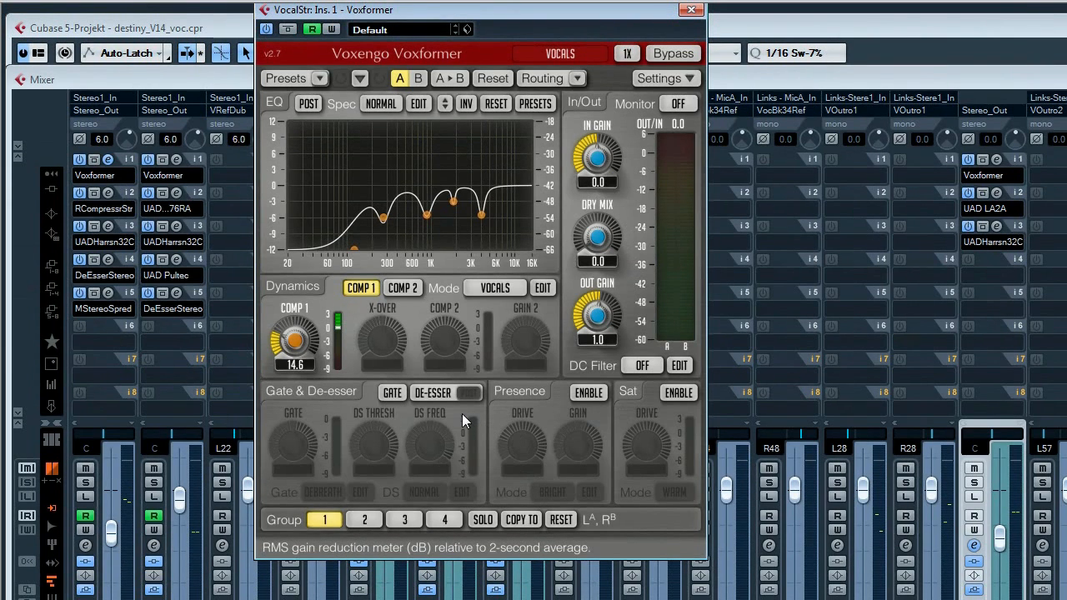
pyautogui.moveTo(417, 229)
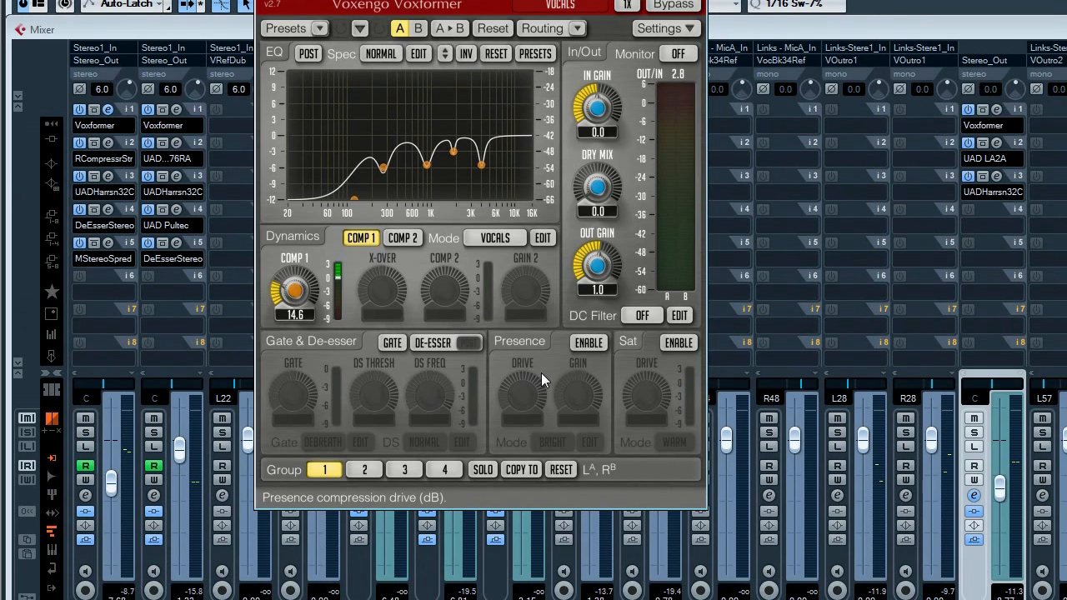
pyautogui.moveTo(532, 376)
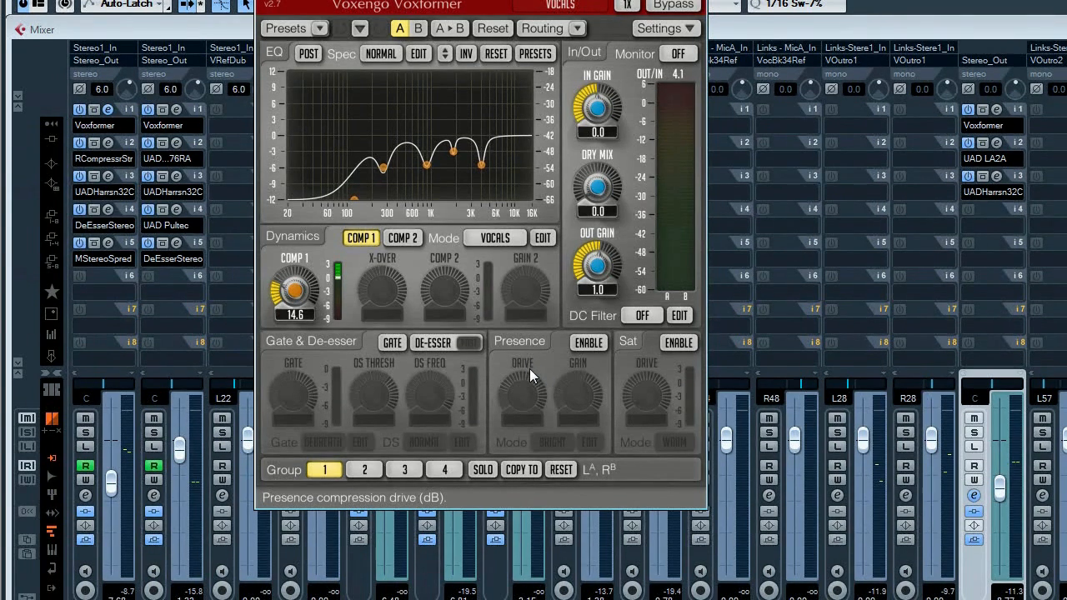
pyautogui.moveTo(646, 384)
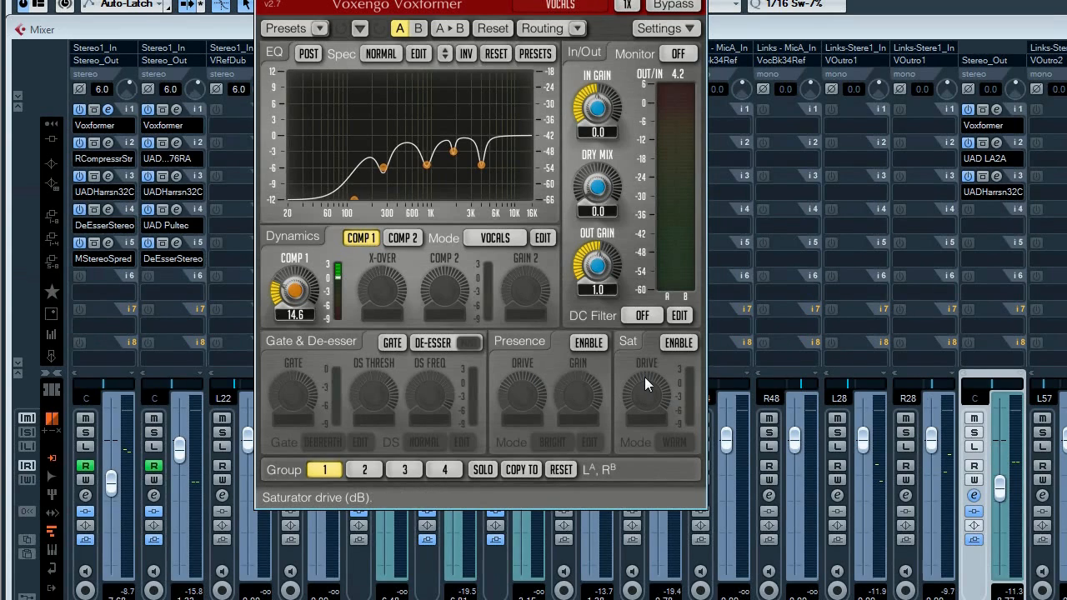
pyautogui.moveTo(631, 380)
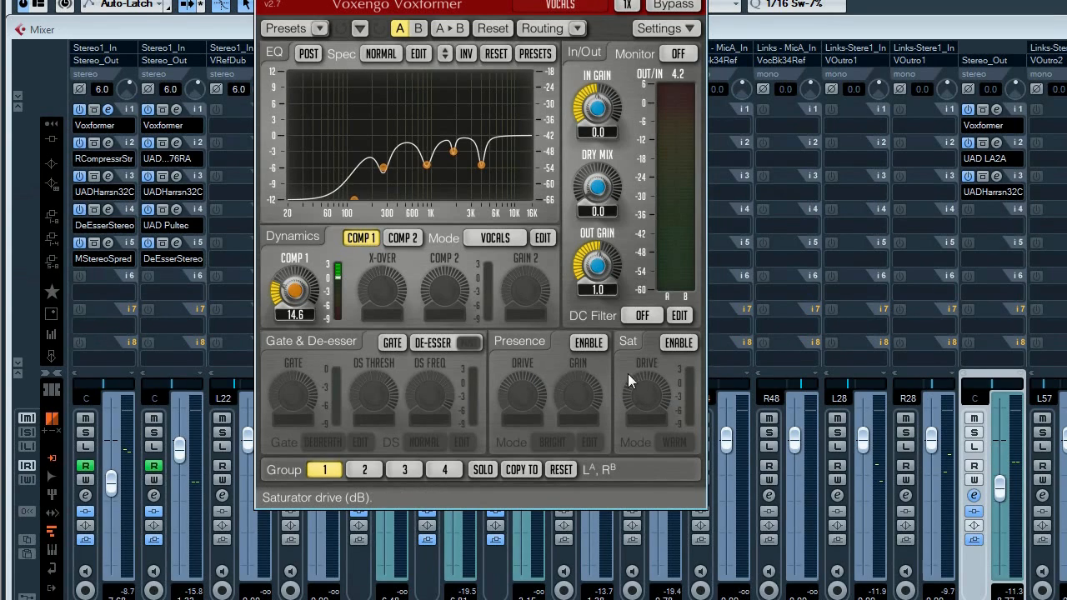
pyautogui.moveTo(636, 405)
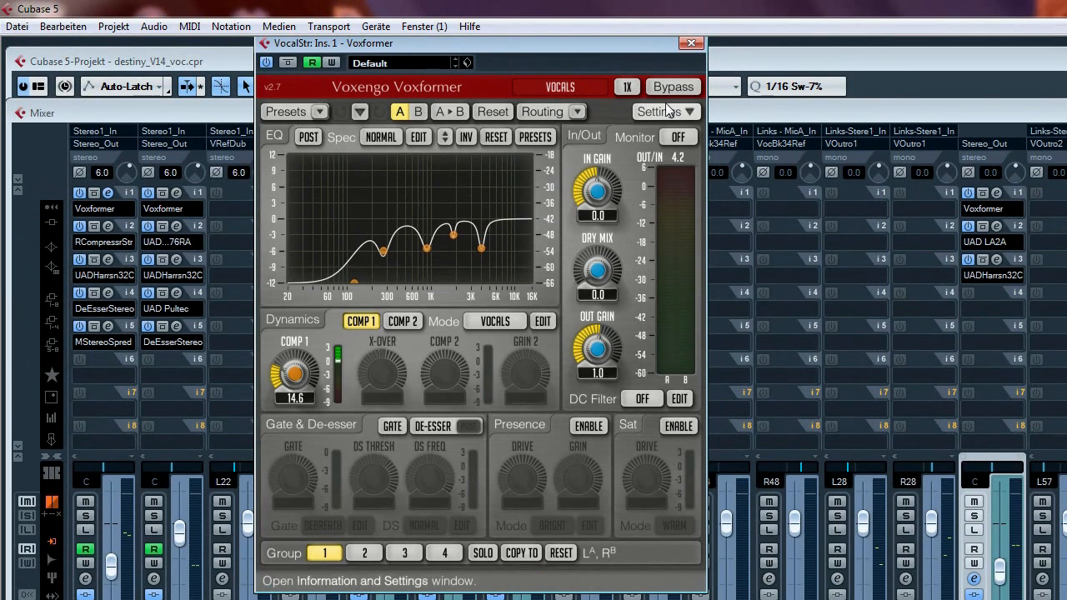
# - Close the Voxformer plug-in window to return to the full mixer view
pyautogui.click(691, 42)
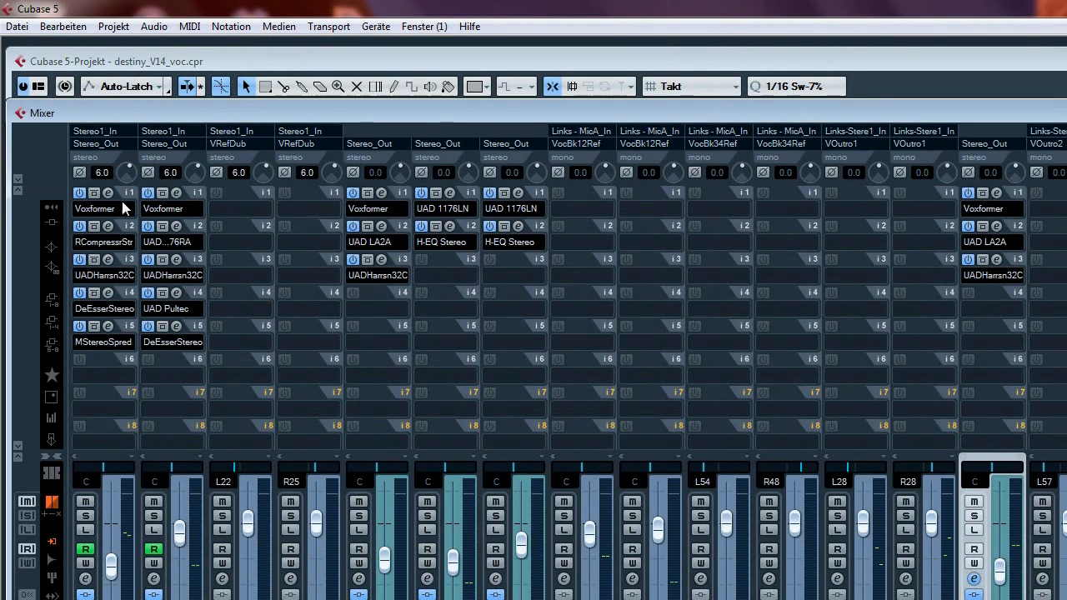
pyautogui.moveTo(150, 211)
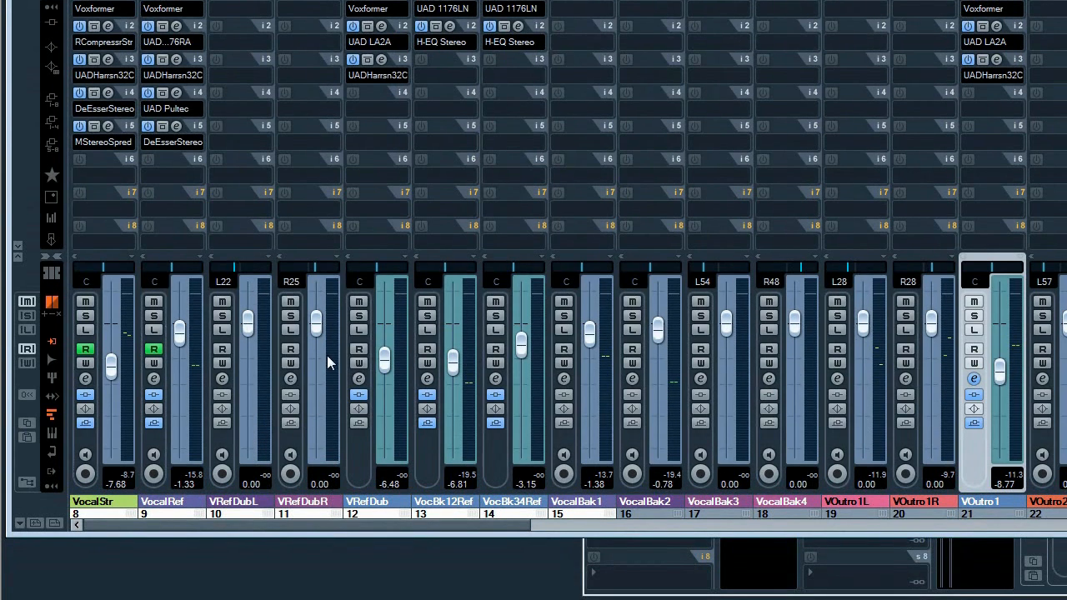
pyautogui.moveTo(338, 156)
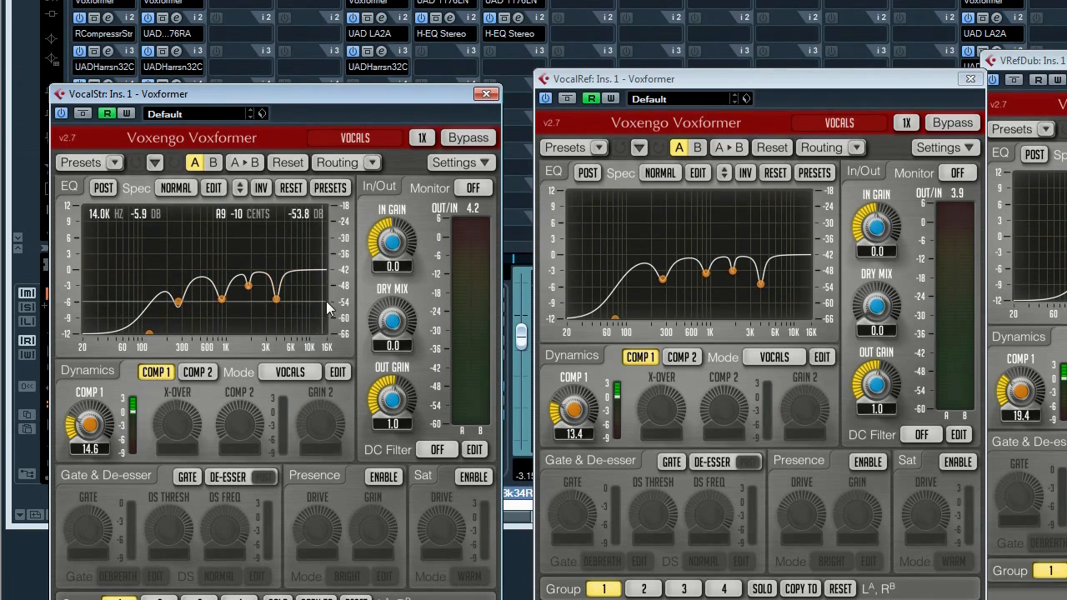
pyautogui.moveTo(362, 313)
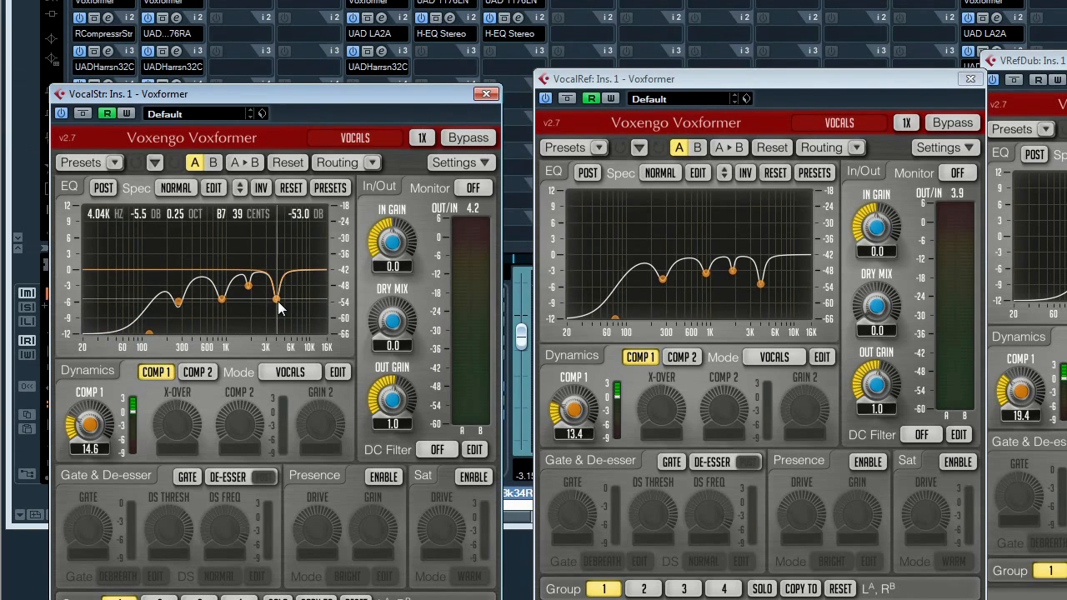
# - Drag the Voxformer editor aside and back to compare the vocal EQ curves
pyautogui.moveTo(275, 300); pyautogui.dragTo(162, 312)
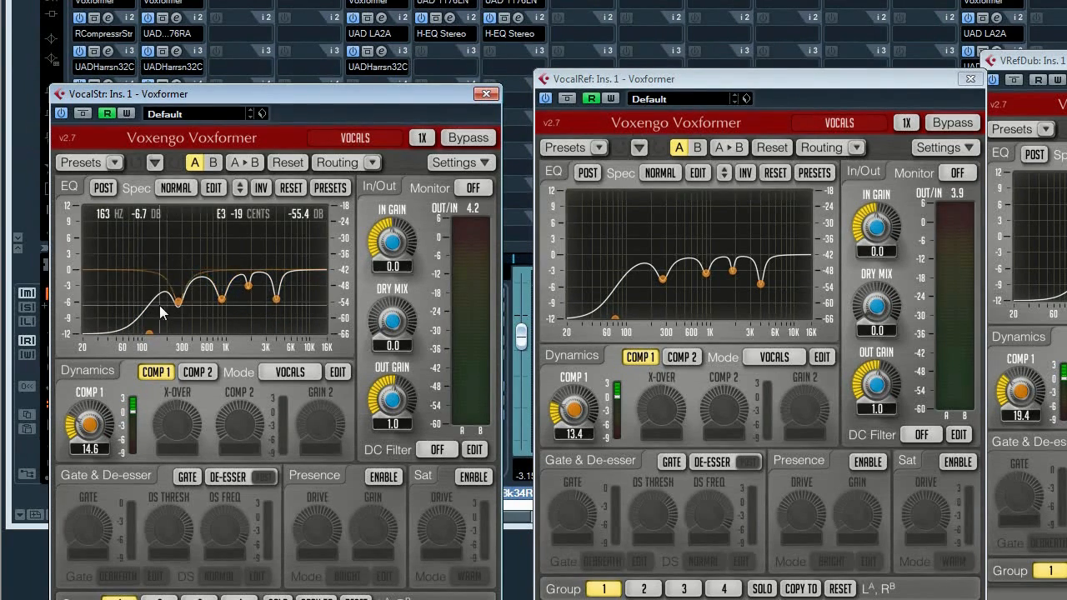
pyautogui.moveTo(173, 296); pyautogui.dragTo(275, 300)
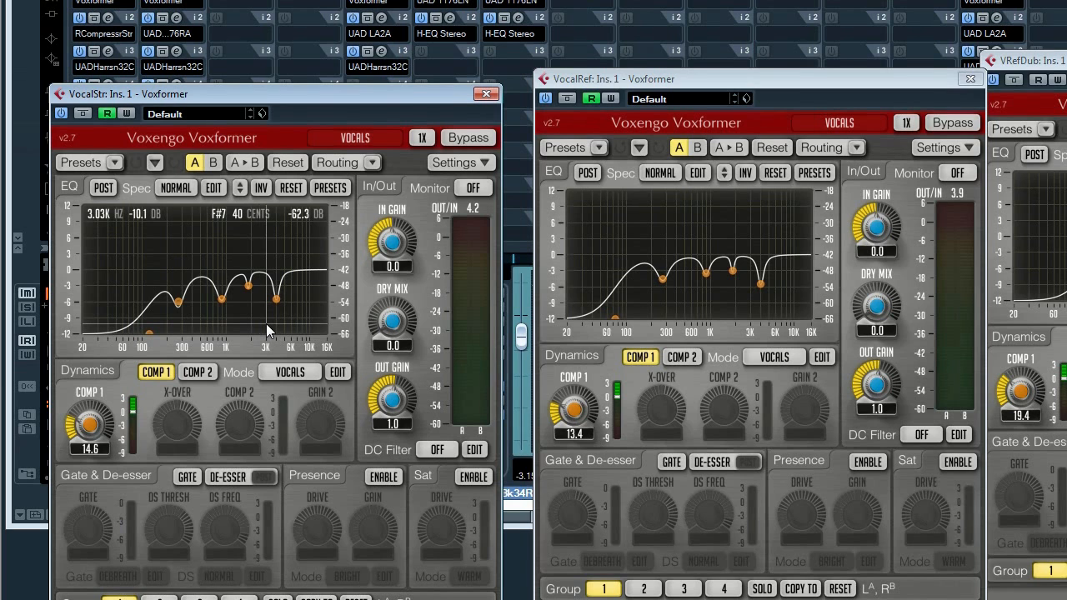
pyautogui.moveTo(358, 313)
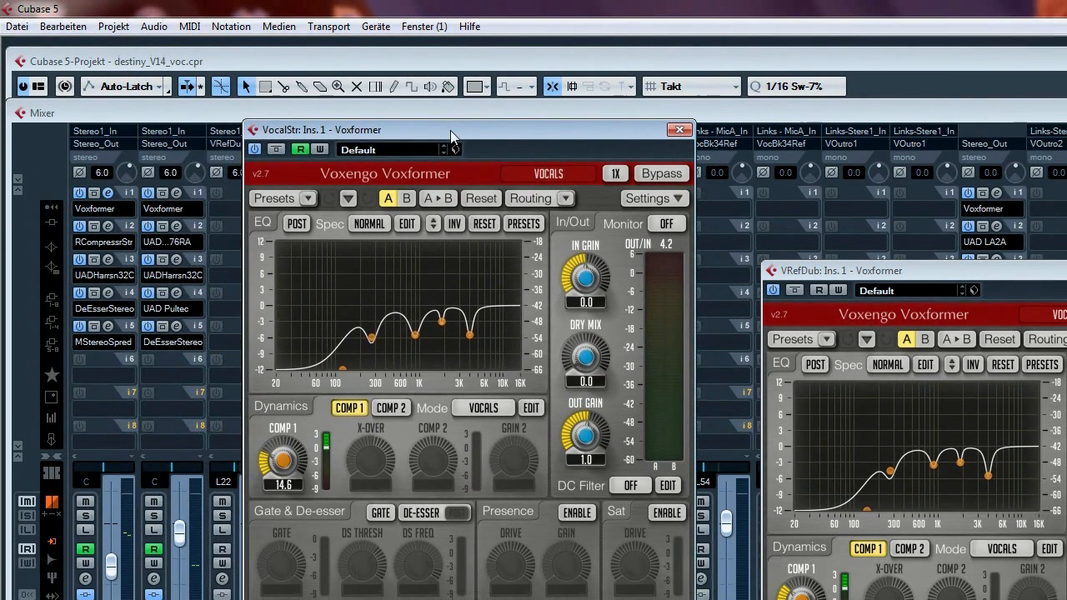
pyautogui.moveTo(446, 147)
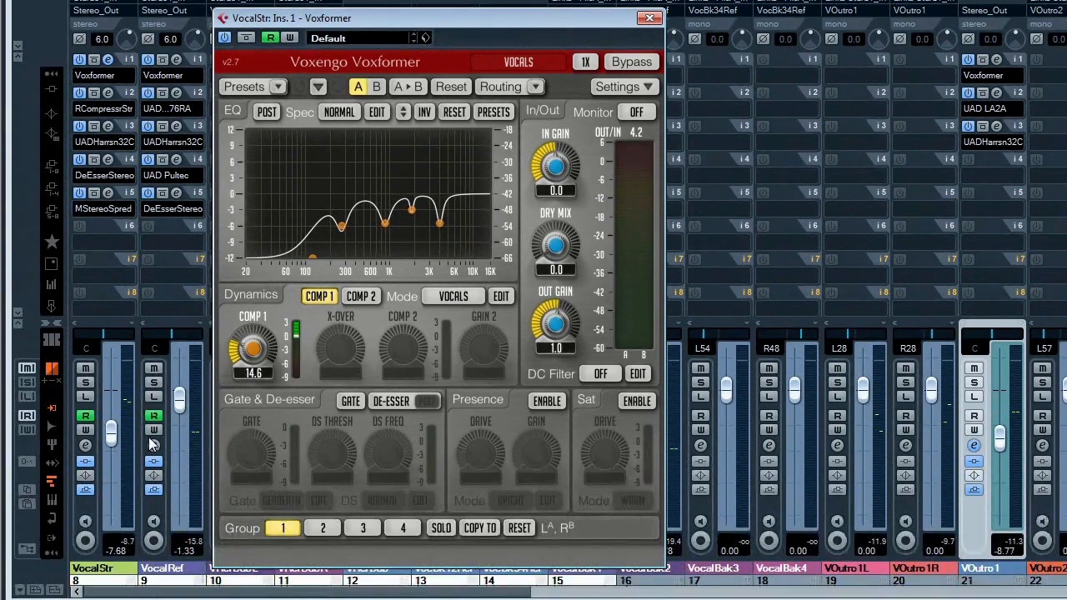
pyautogui.moveTo(246, 204)
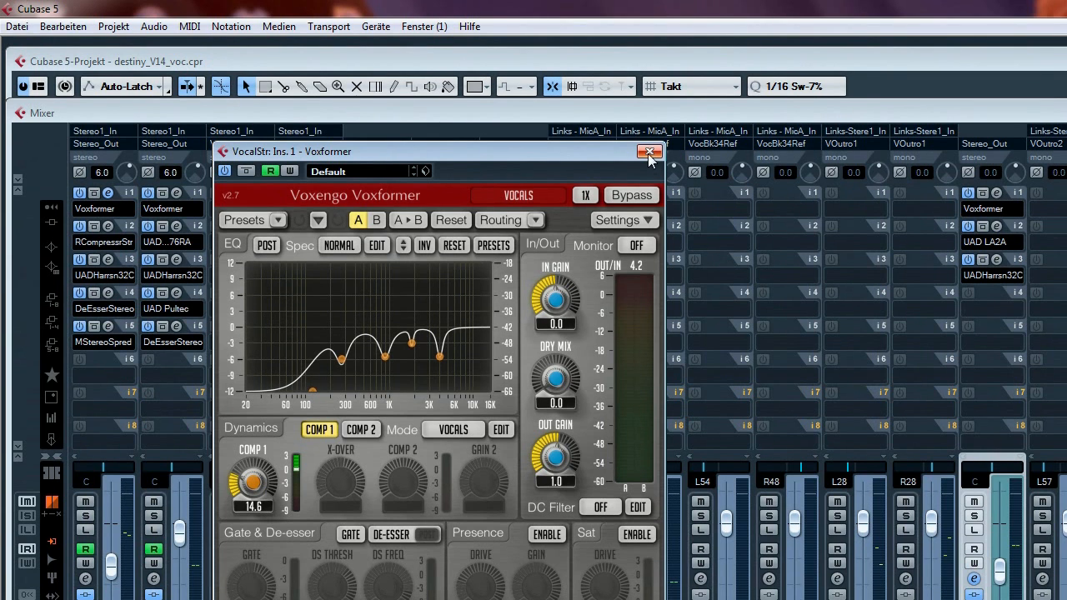
# - Close the VocalStr Voxformer editor and scroll down the mixer
pyautogui.click(649, 152)
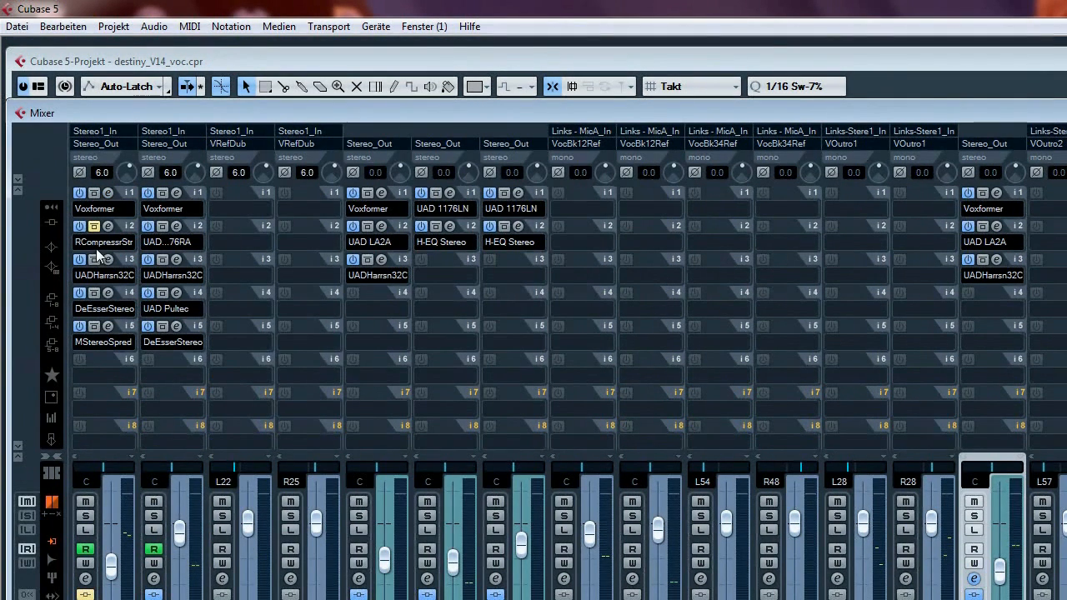
pyautogui.moveTo(371, 84)
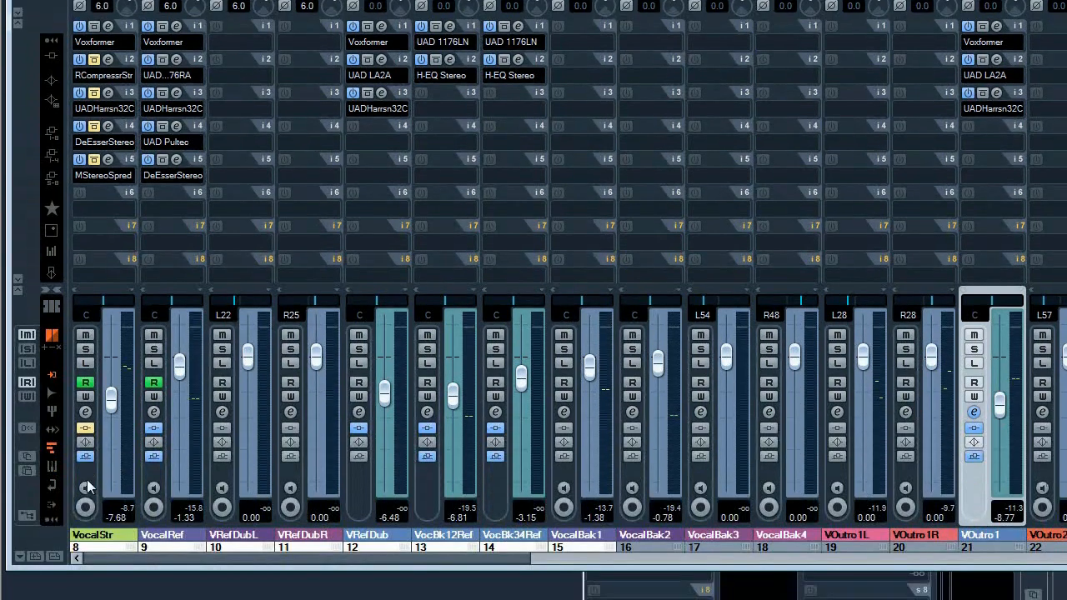
pyautogui.scroll(-3)
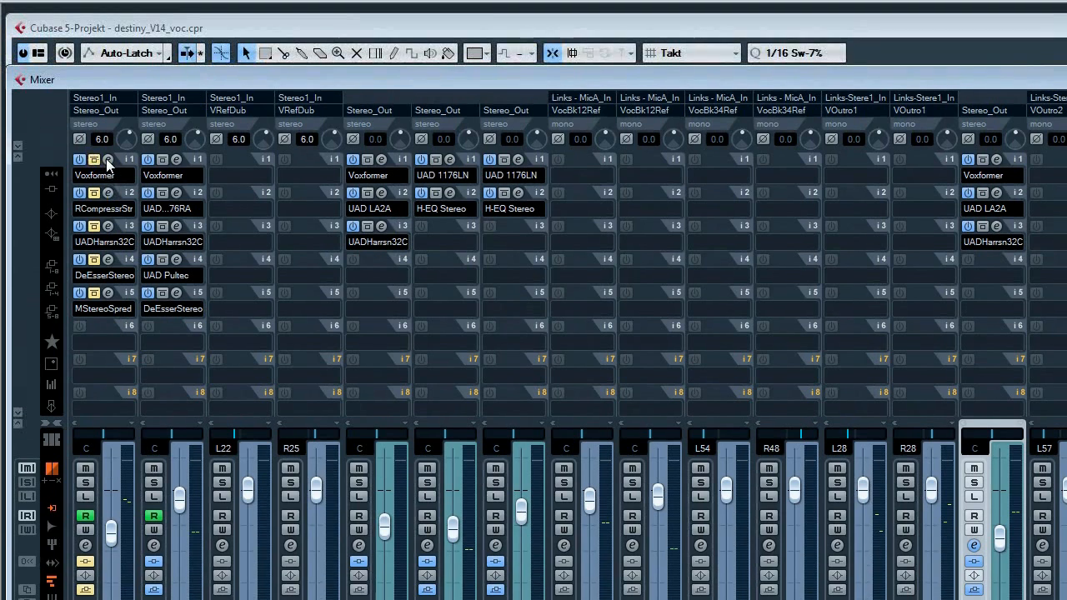
# - Solo the VocalStr channel strip, muting all other channels
pyautogui.click(108, 159)
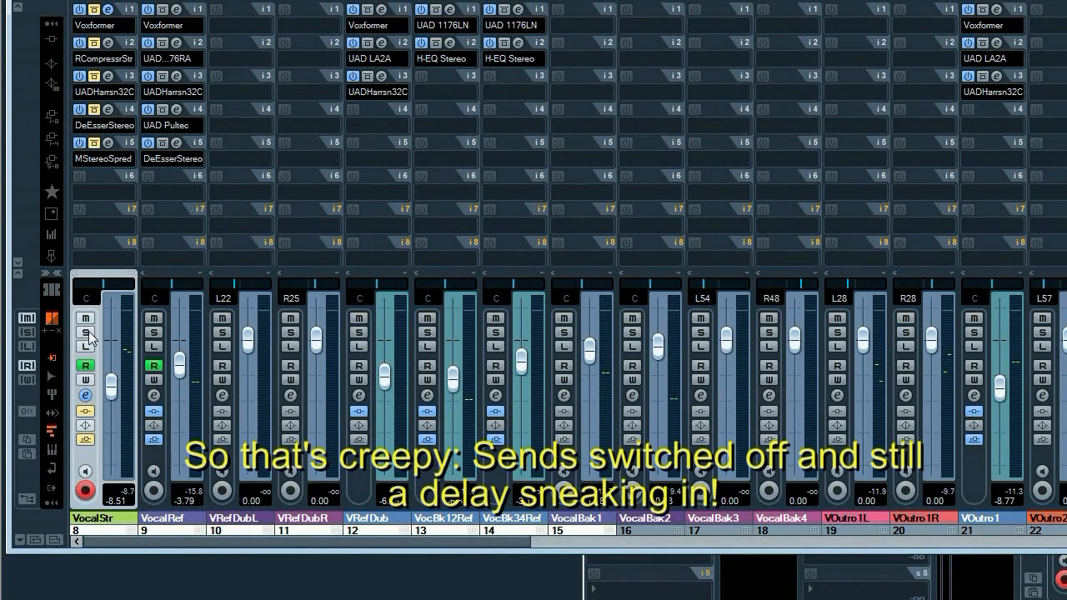
pyautogui.click(85, 335)
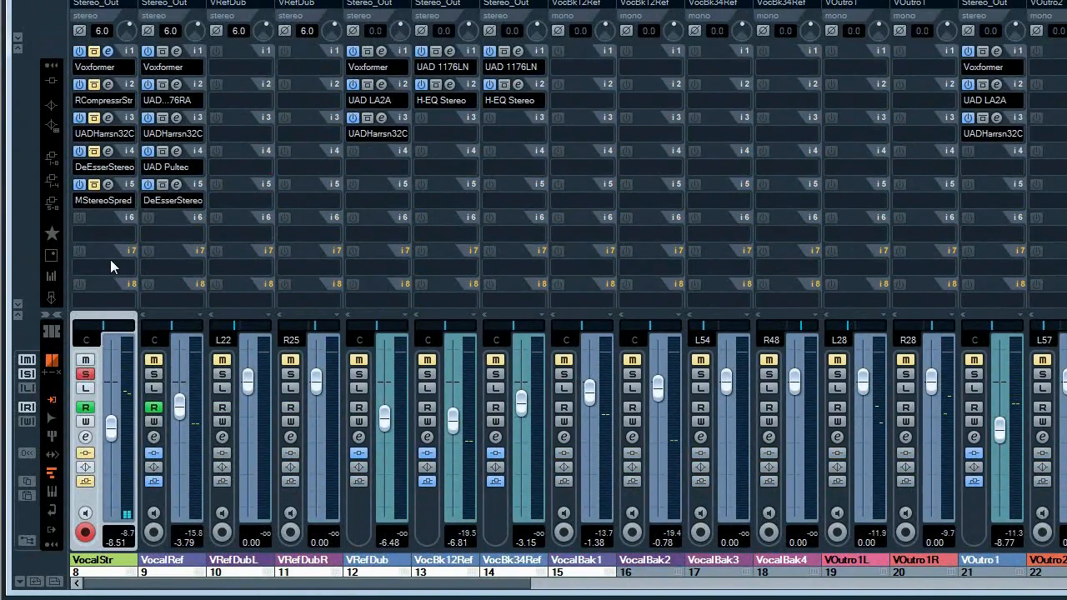
pyautogui.moveTo(103, 266)
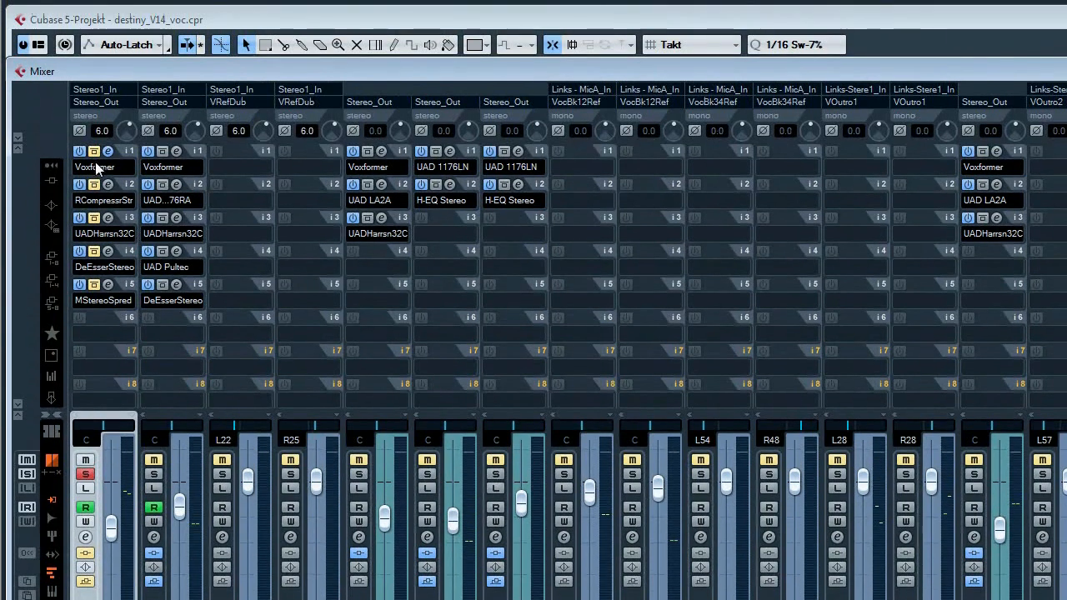
pyautogui.moveTo(107, 150)
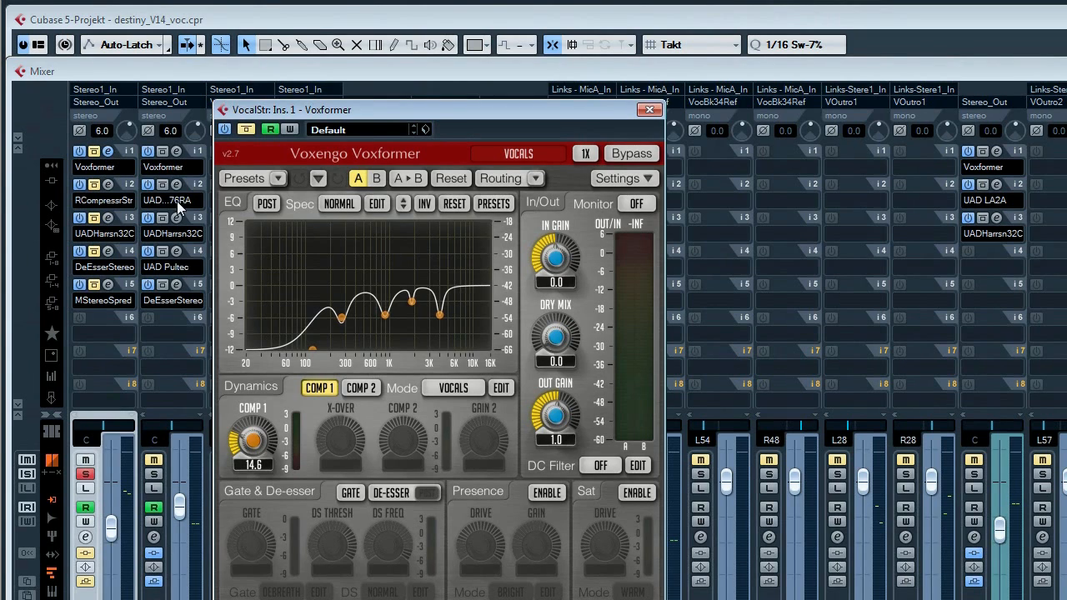
pyautogui.moveTo(425, 364)
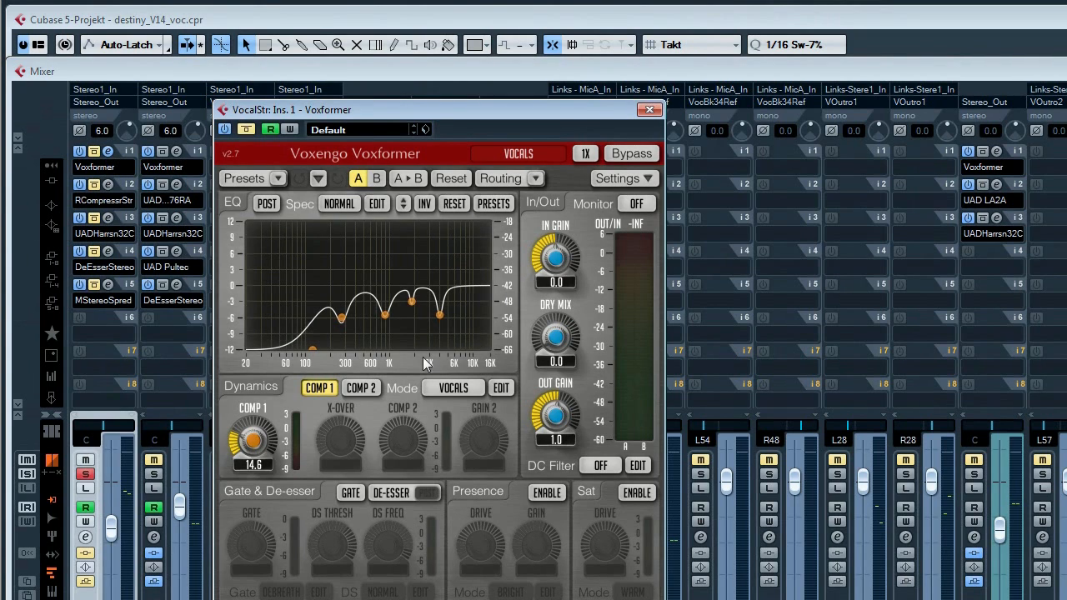
pyautogui.moveTo(417, 351)
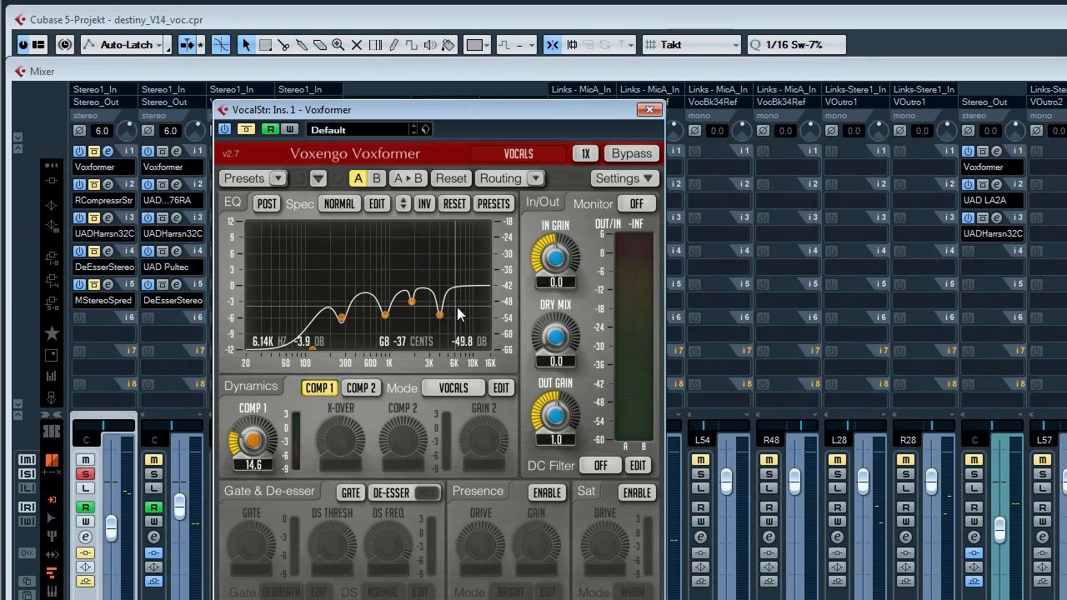
pyautogui.moveTo(459, 315); pyautogui.dragTo(452, 302)
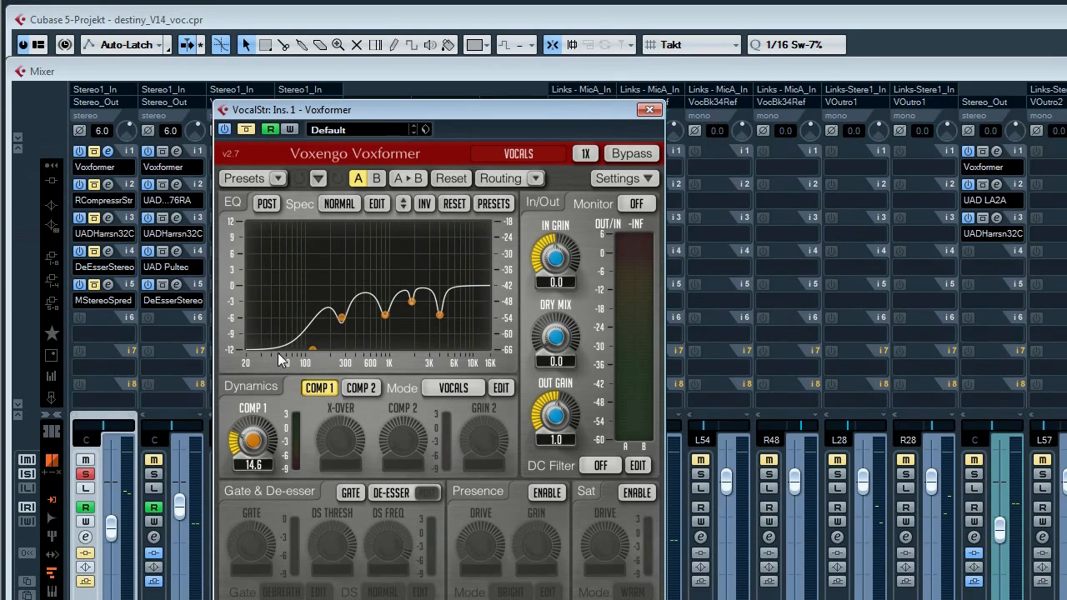
pyautogui.moveTo(312, 360)
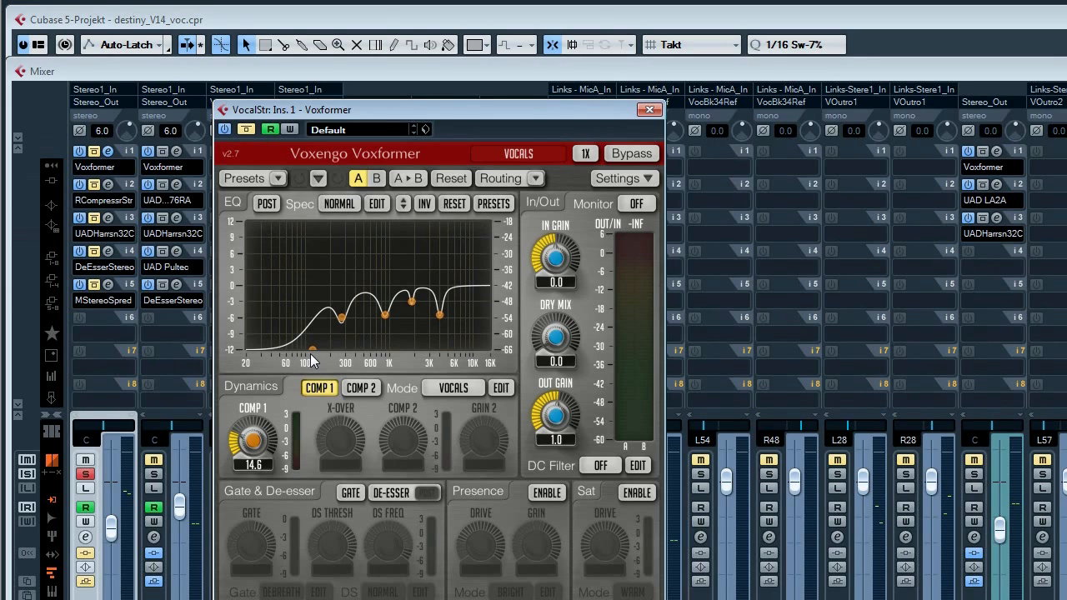
pyautogui.moveTo(315, 283)
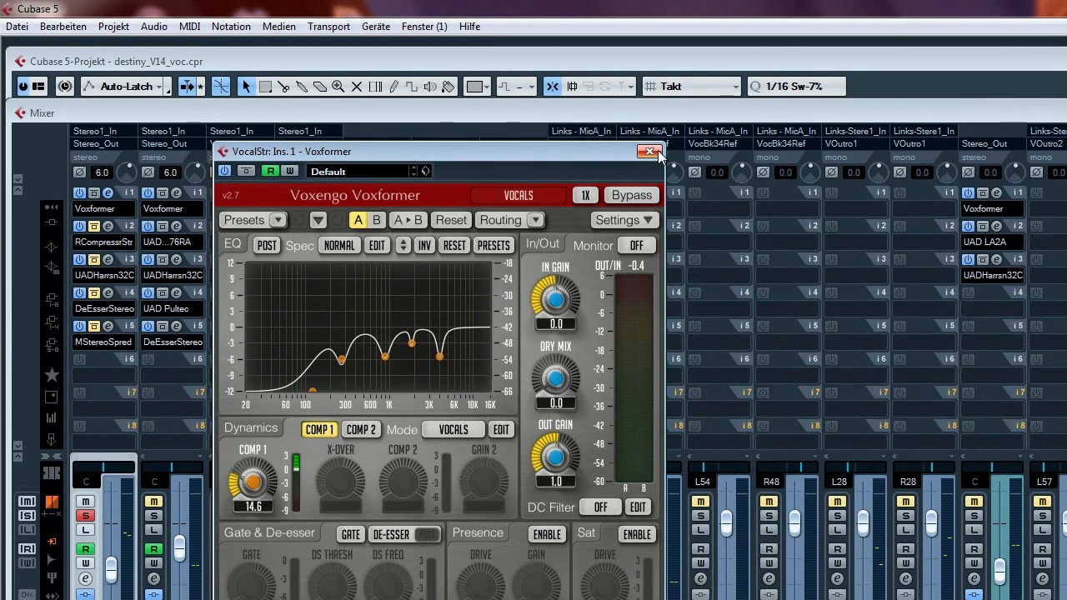
# - Close VocalStr's Voxformer editor to view its insert slots
pyautogui.click(649, 151)
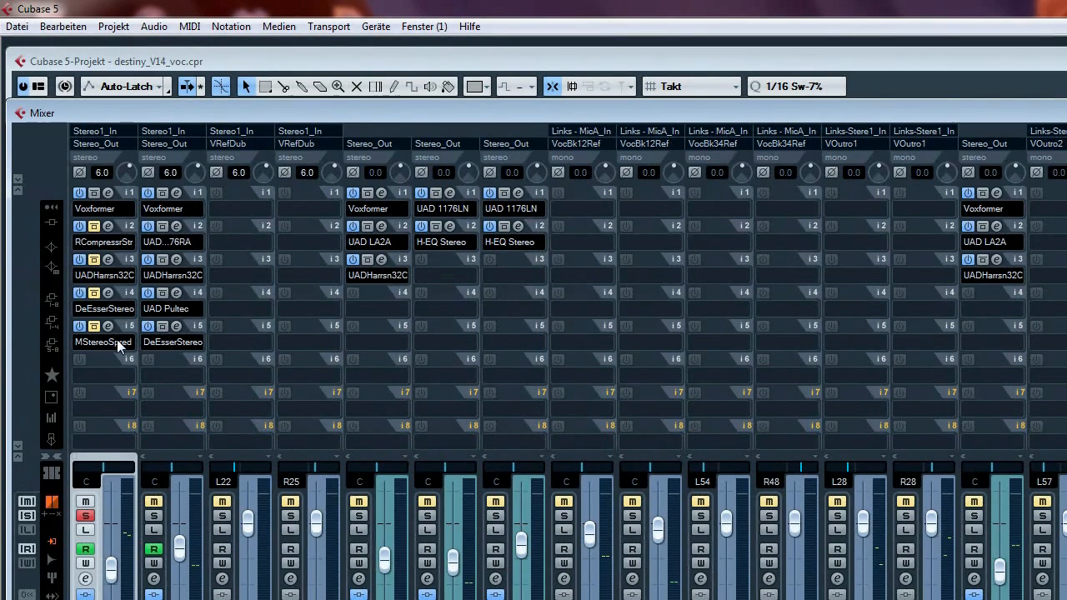
pyautogui.moveTo(78, 181)
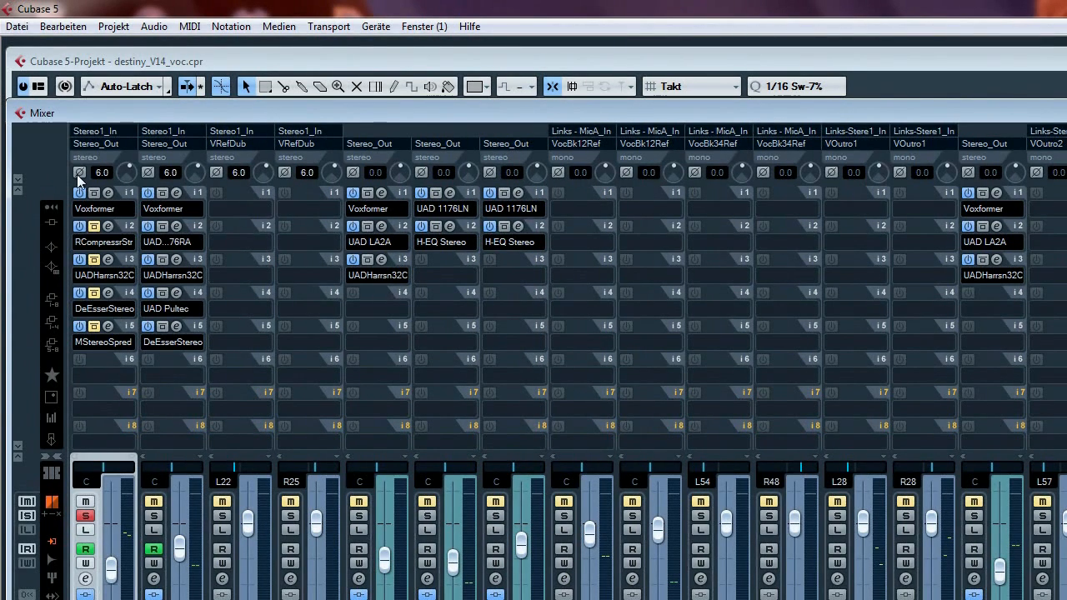
pyautogui.moveTo(104, 190)
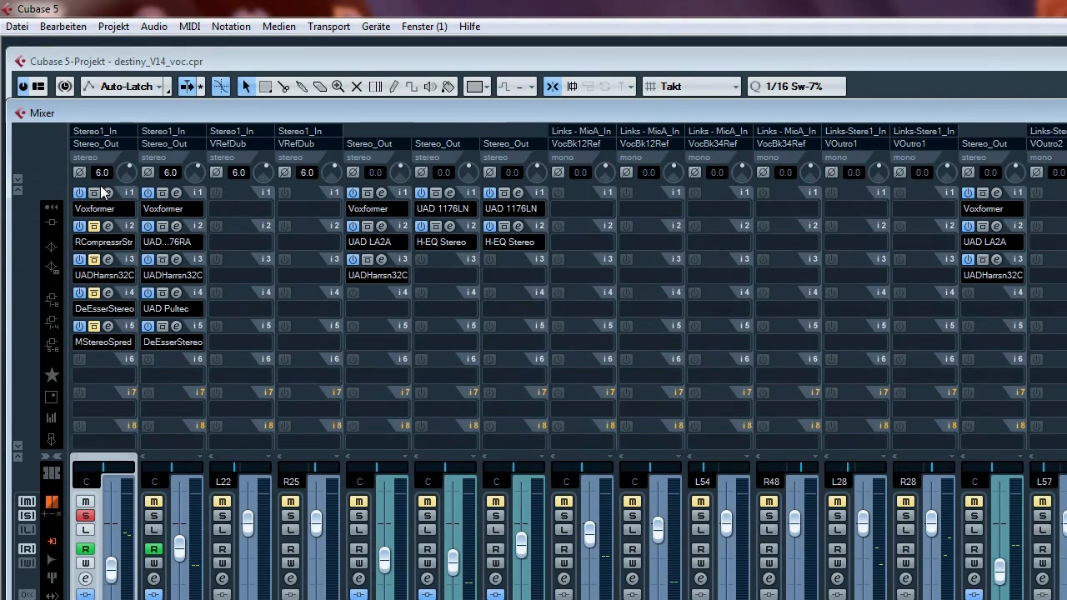
pyautogui.moveTo(113, 238)
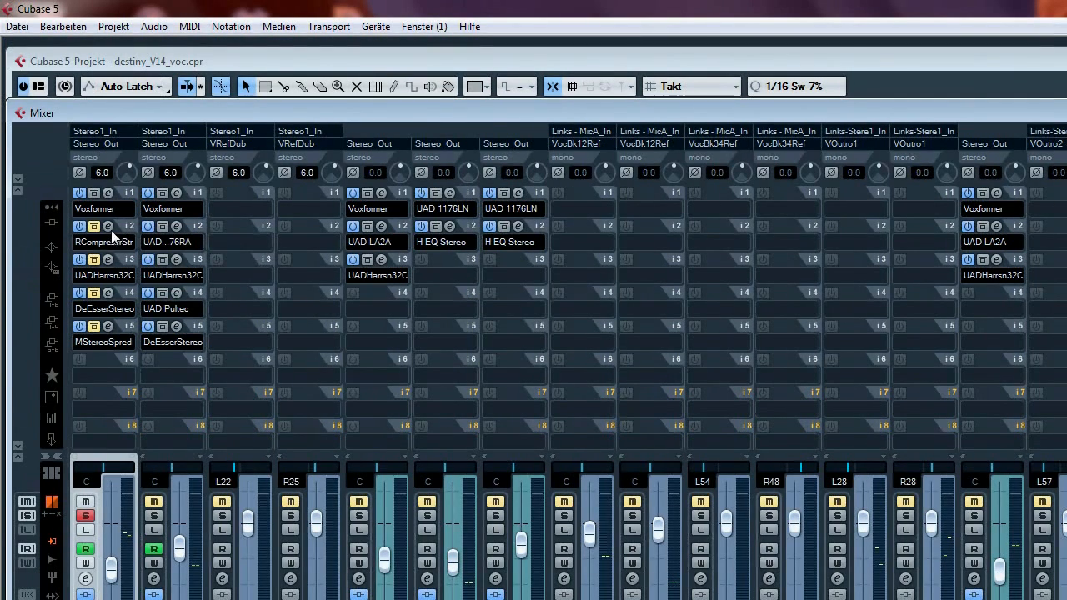
pyautogui.moveTo(108, 226)
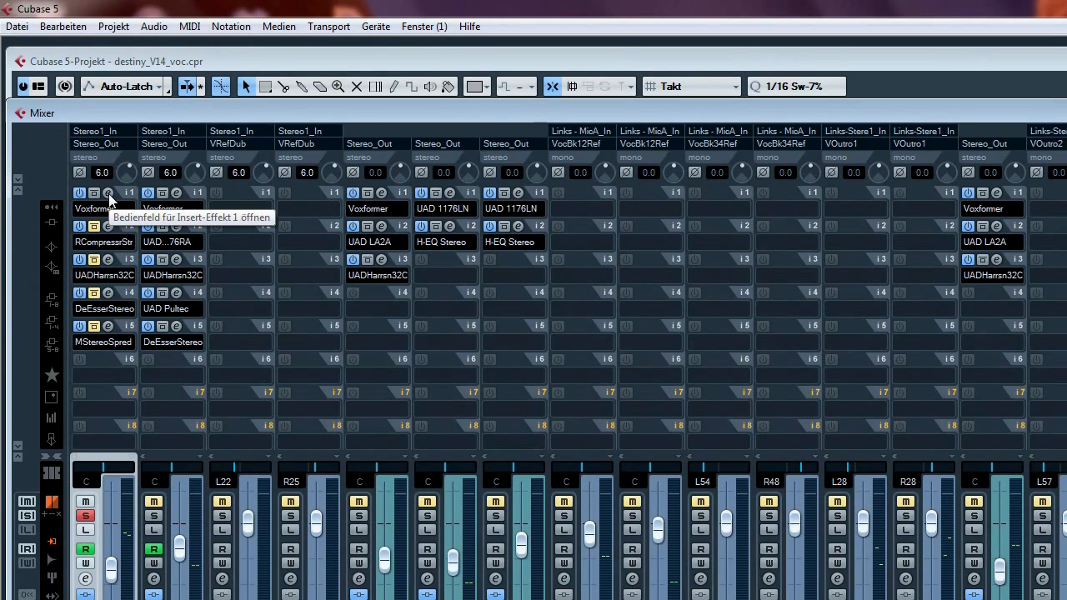
# - Reopen Voxformer from VocalStr insert slot 1, showing its EQ and dynamics
pyautogui.click(109, 193)
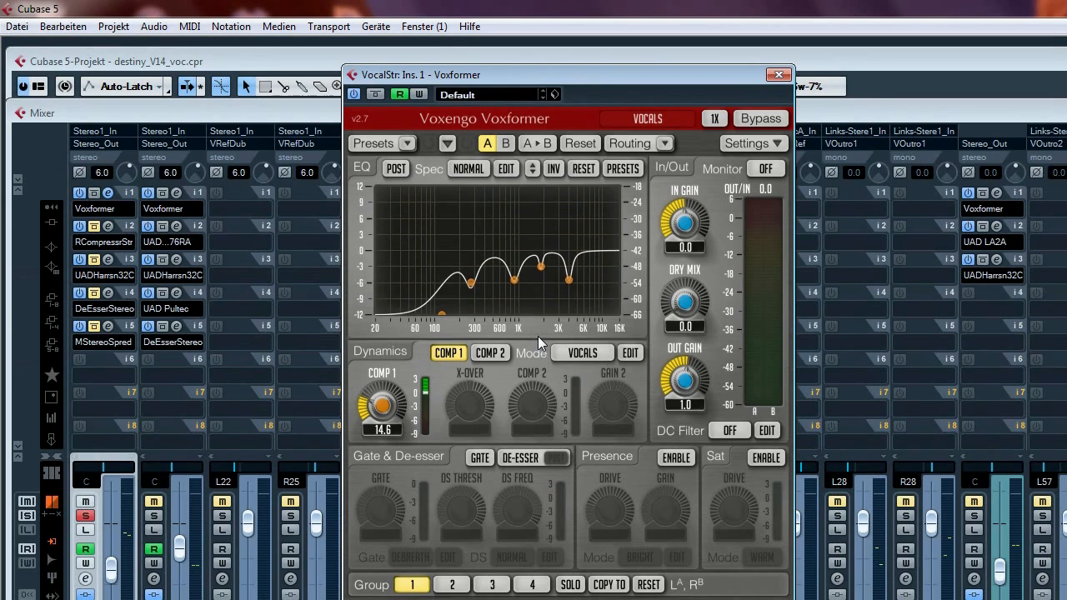
pyautogui.moveTo(324, 423)
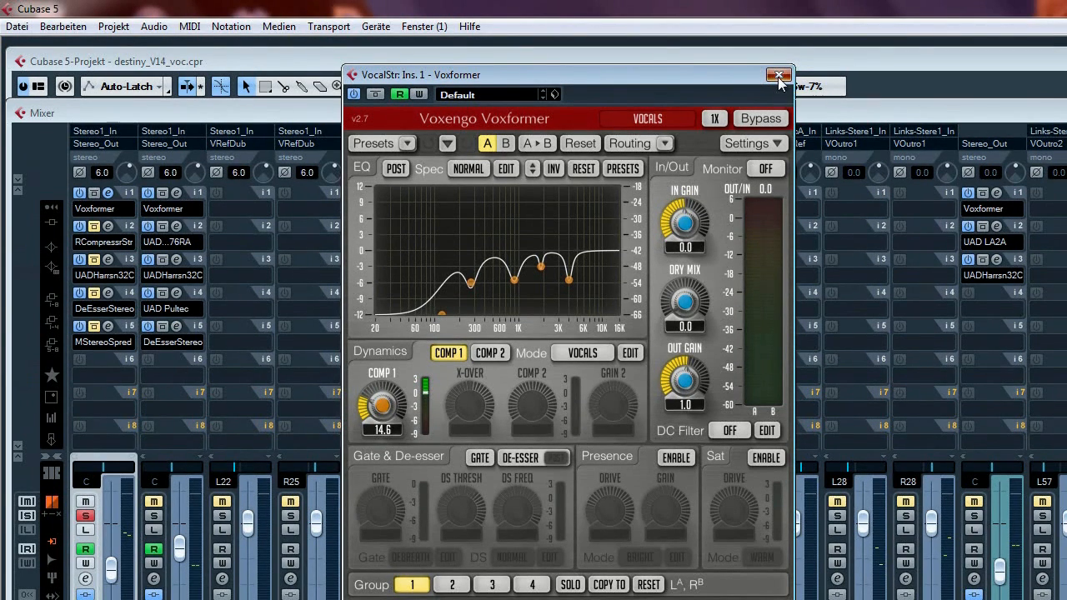
# - Close the VocalStr Voxformer editor window
pyautogui.click(778, 75)
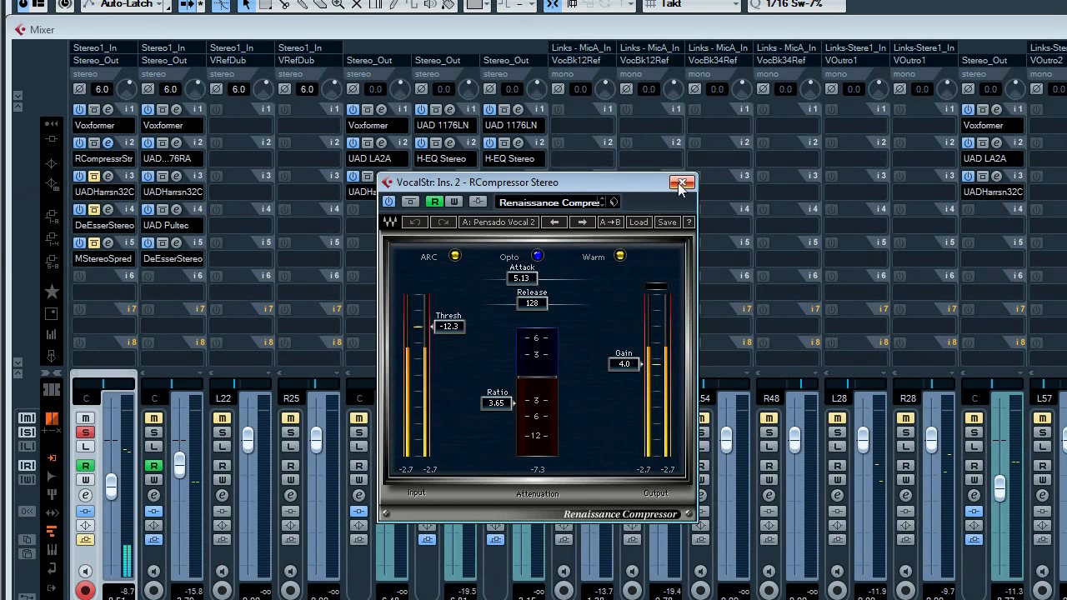
# - Close the RCompressor Stereo editor and toggle VocalStr's Solo button
pyautogui.click(681, 182)
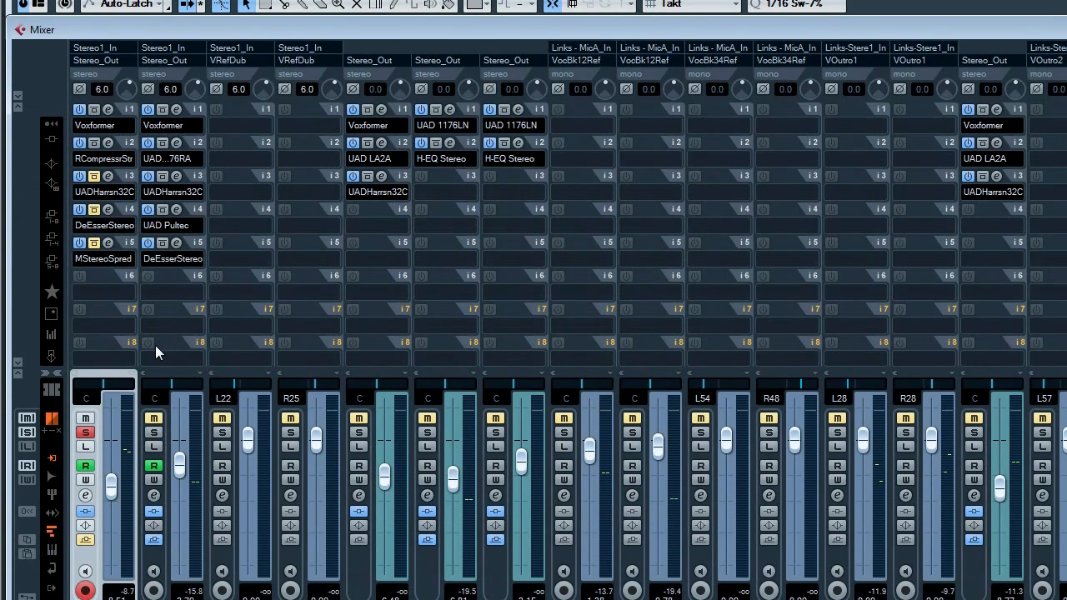
pyautogui.moveTo(85, 433)
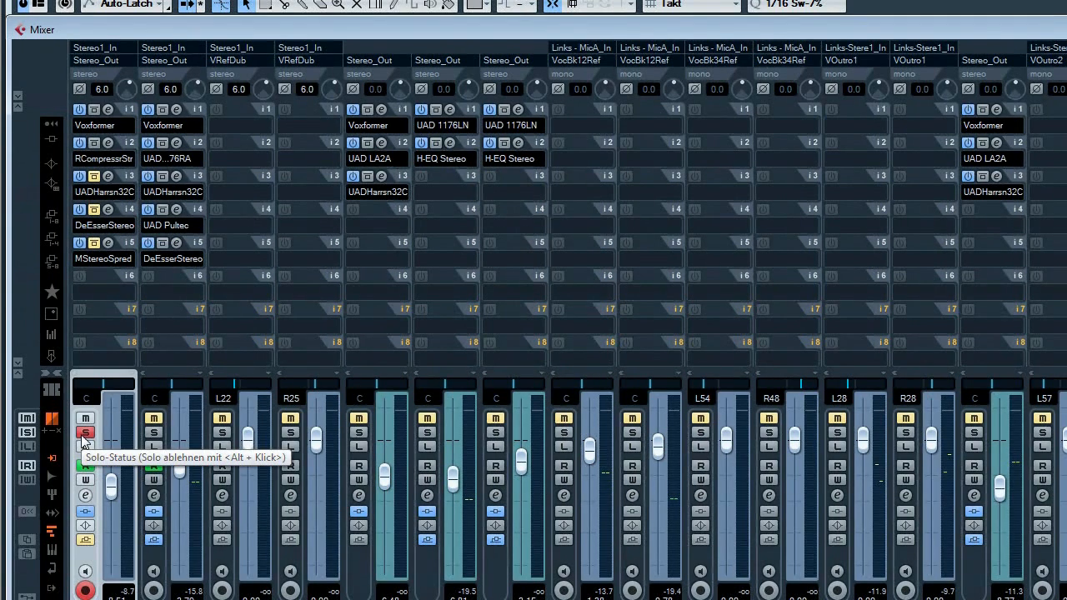
pyautogui.click(85, 431)
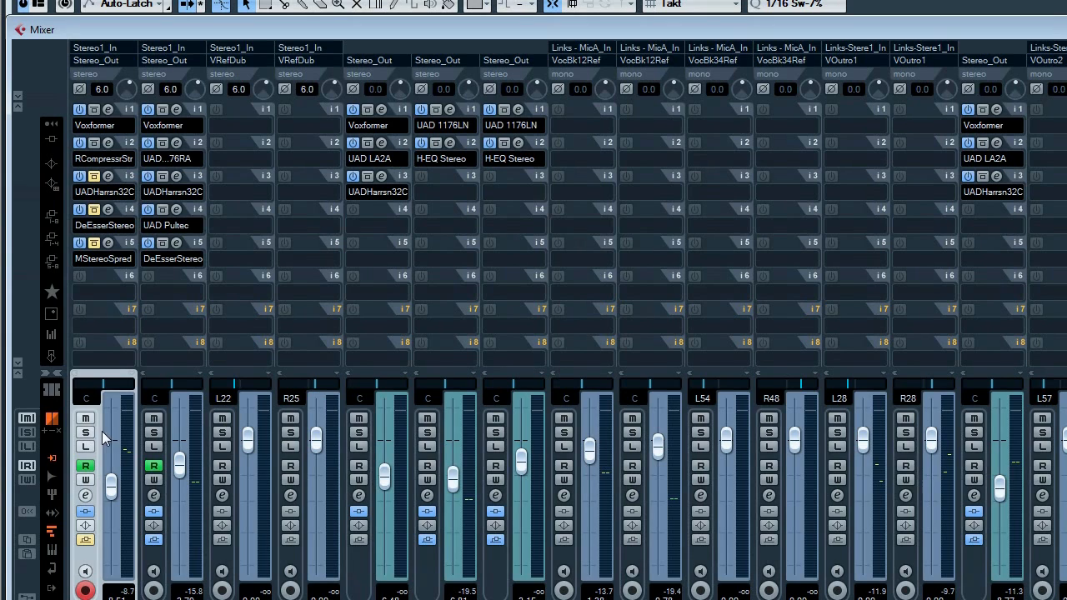
pyautogui.moveTo(168, 275)
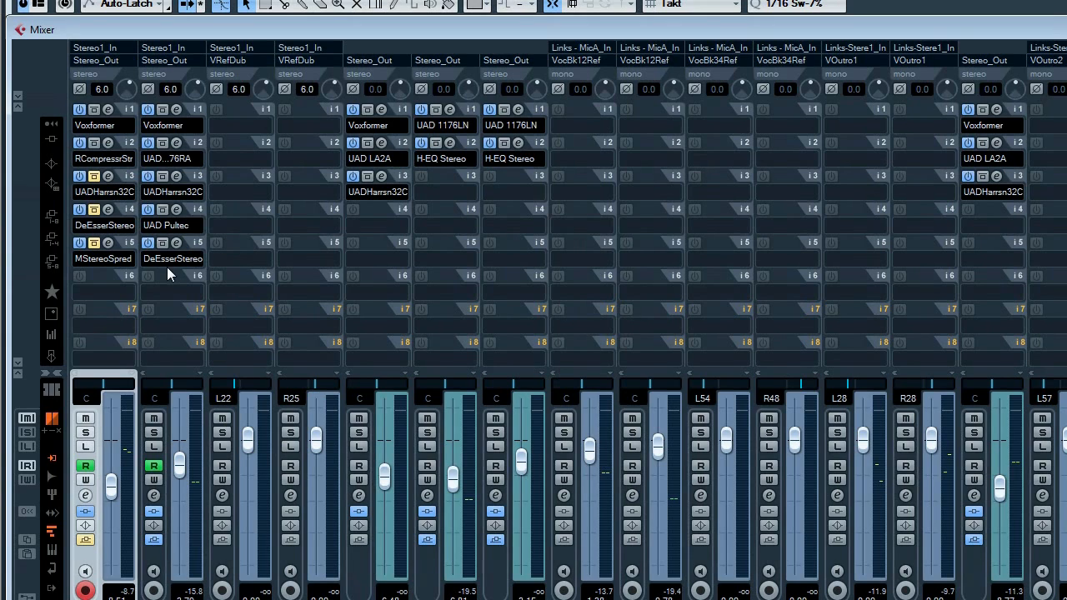
pyautogui.click(86, 432)
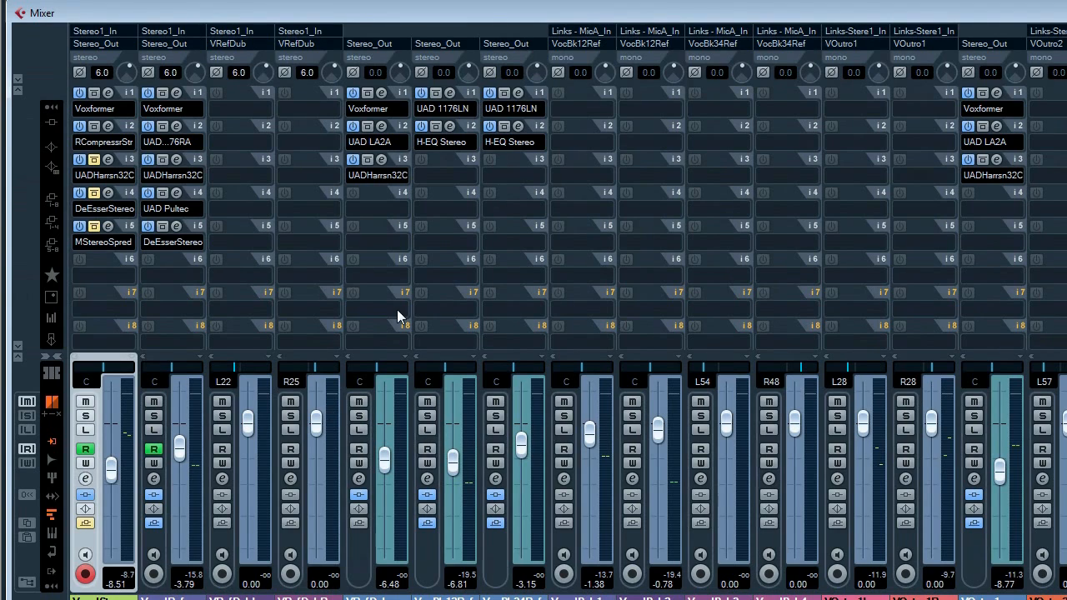
pyautogui.moveTo(150, 288)
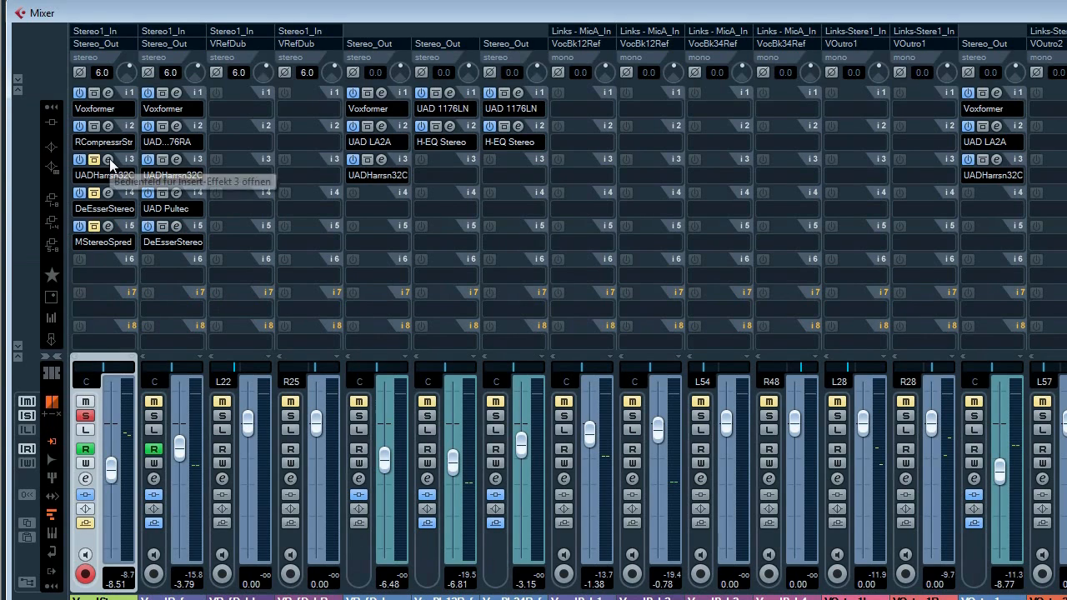
# - Open the UAD Harrison 32C editor on VocalStr's insert 3 and re-solo the channel
pyautogui.click(94, 159)
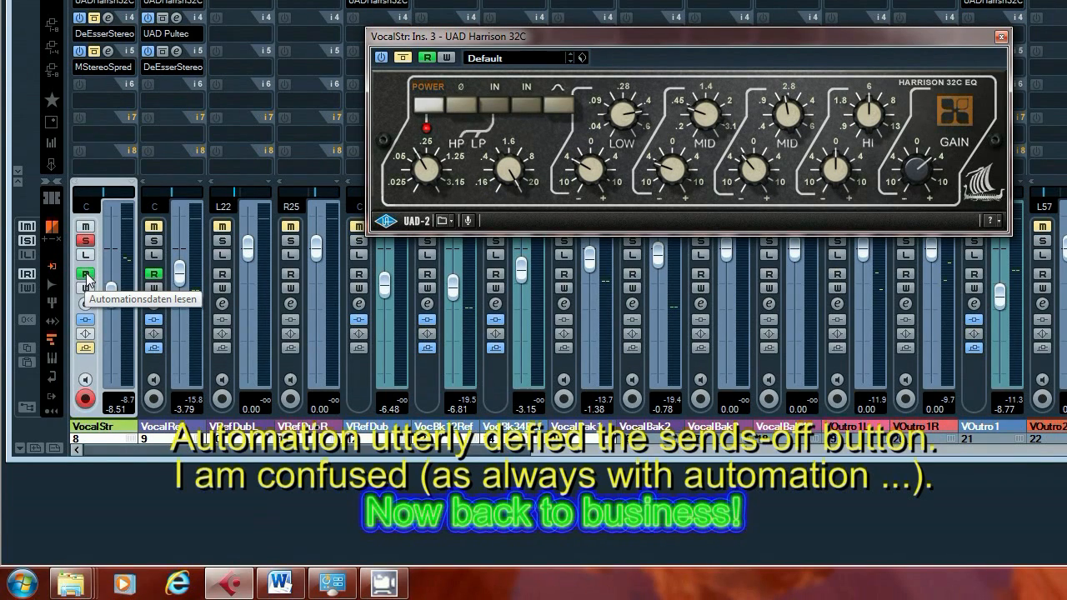
pyautogui.click(85, 273)
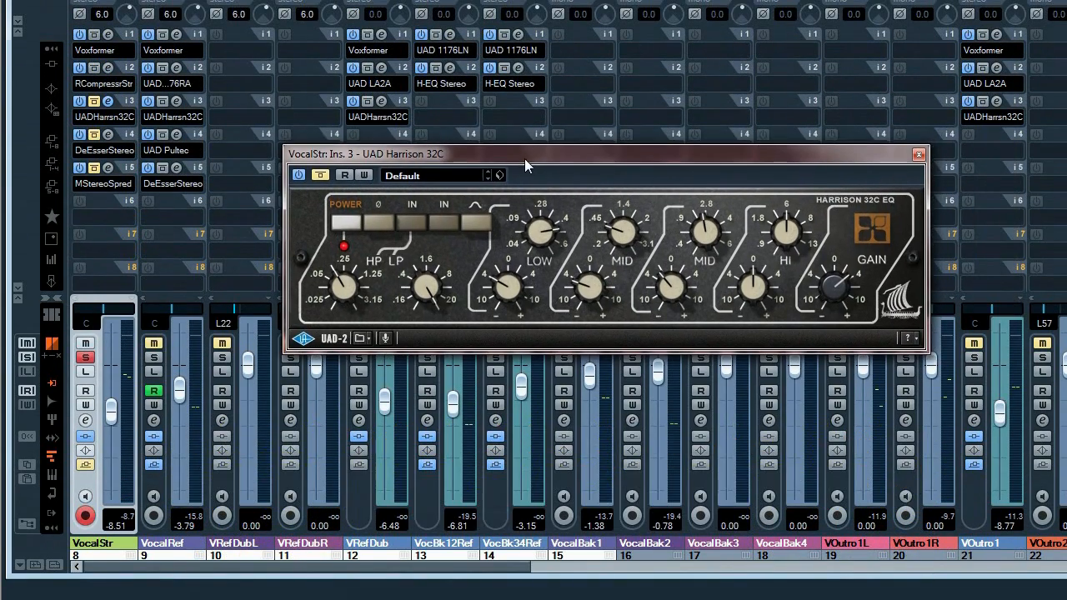
pyautogui.moveTo(587, 186)
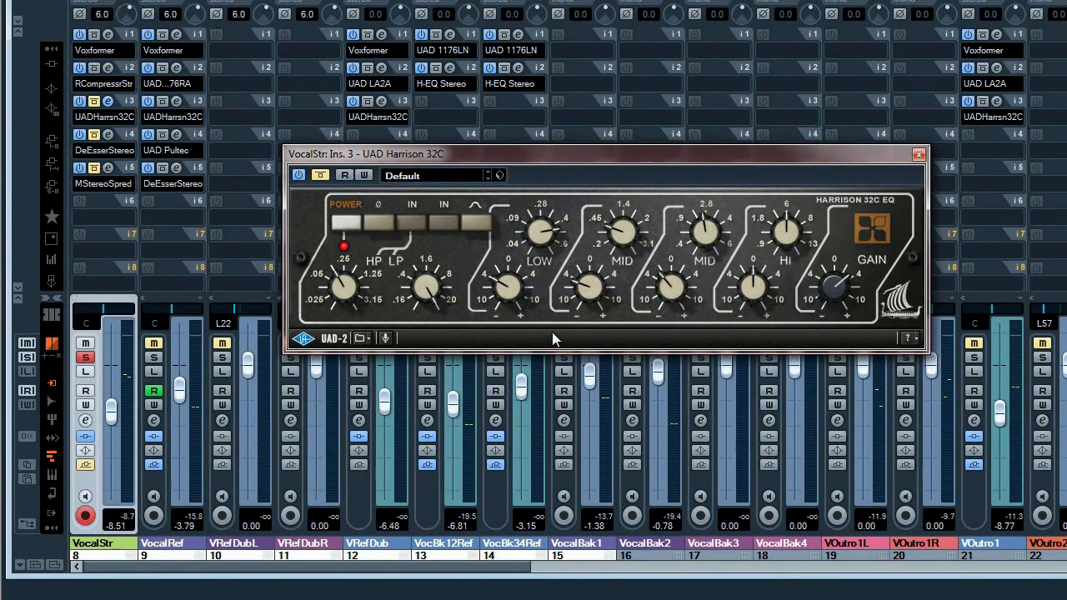
pyautogui.moveTo(538, 287)
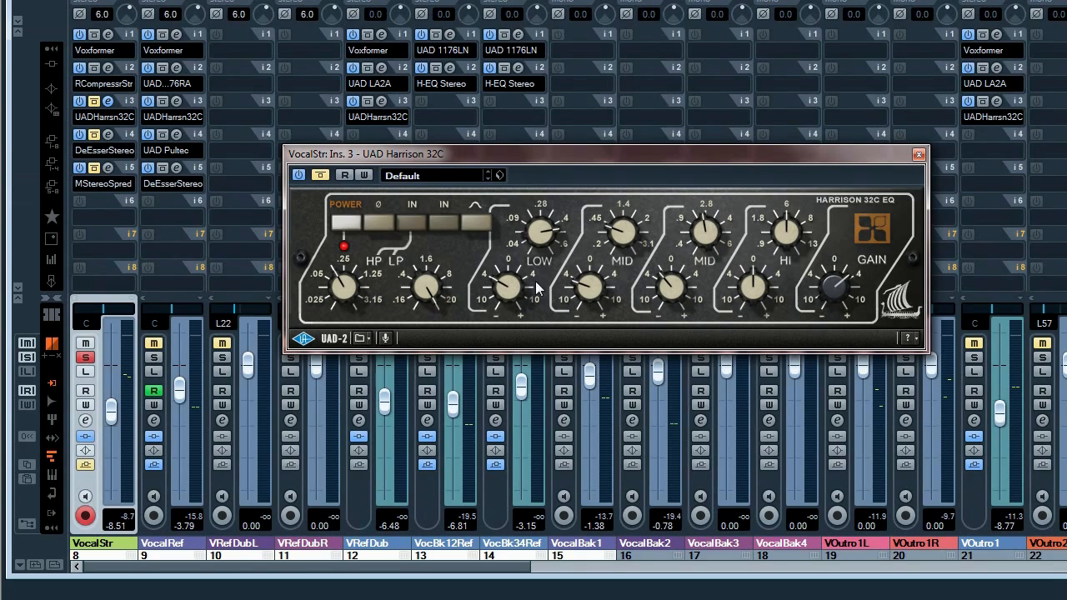
pyautogui.moveTo(603, 273)
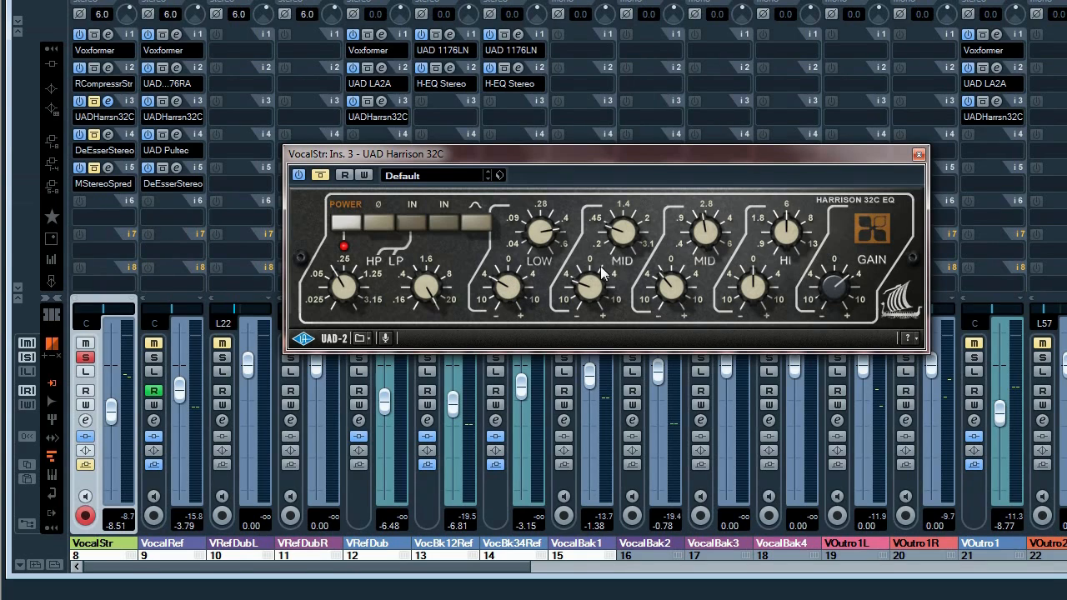
pyautogui.moveTo(591, 309)
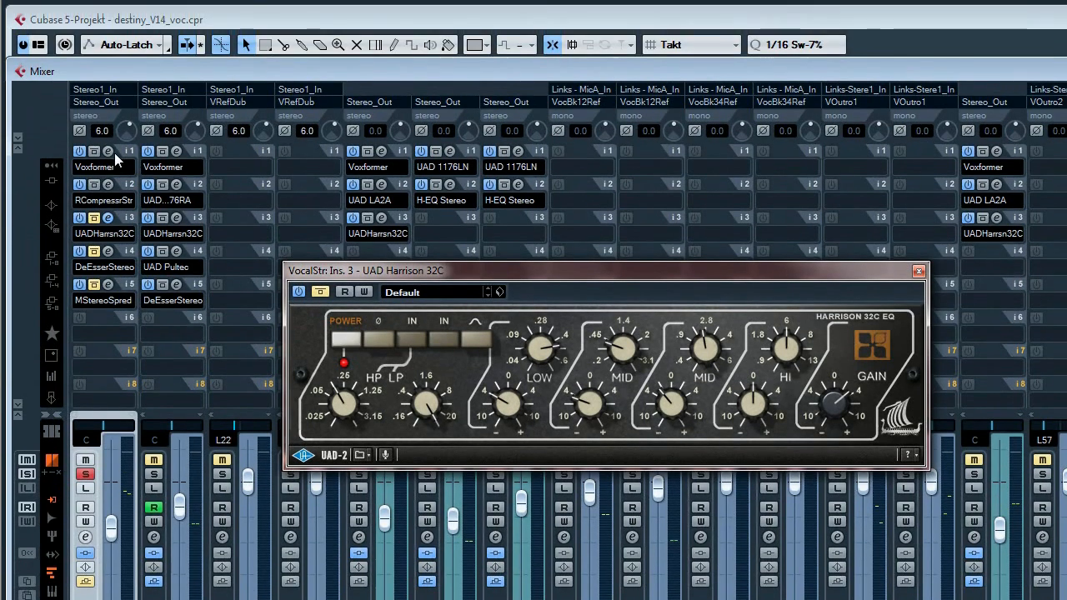
pyautogui.click(94, 166)
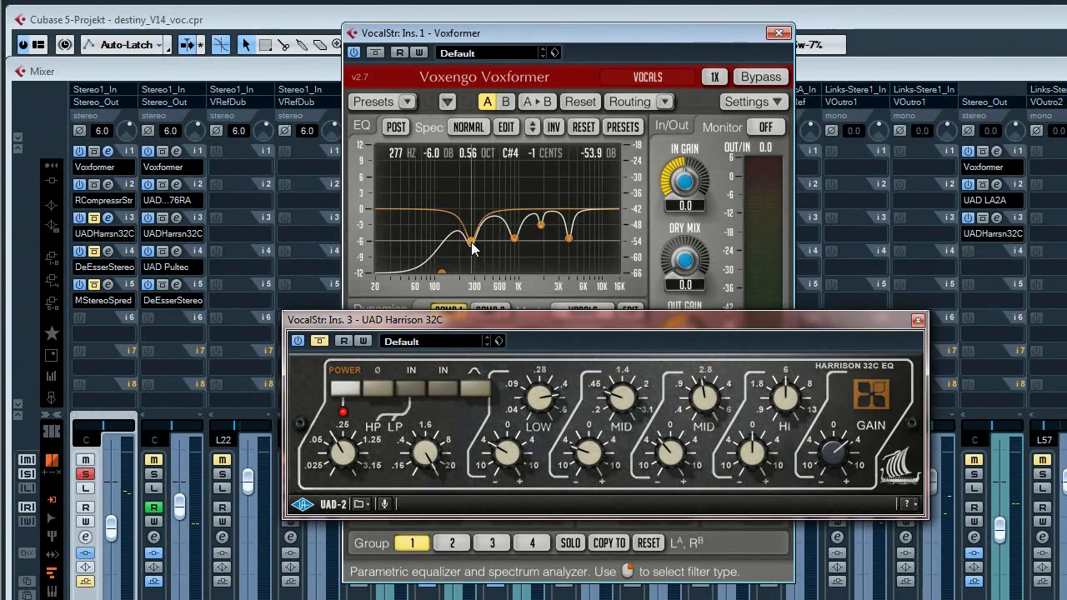
pyautogui.moveTo(473, 246); pyautogui.dragTo(491, 223)
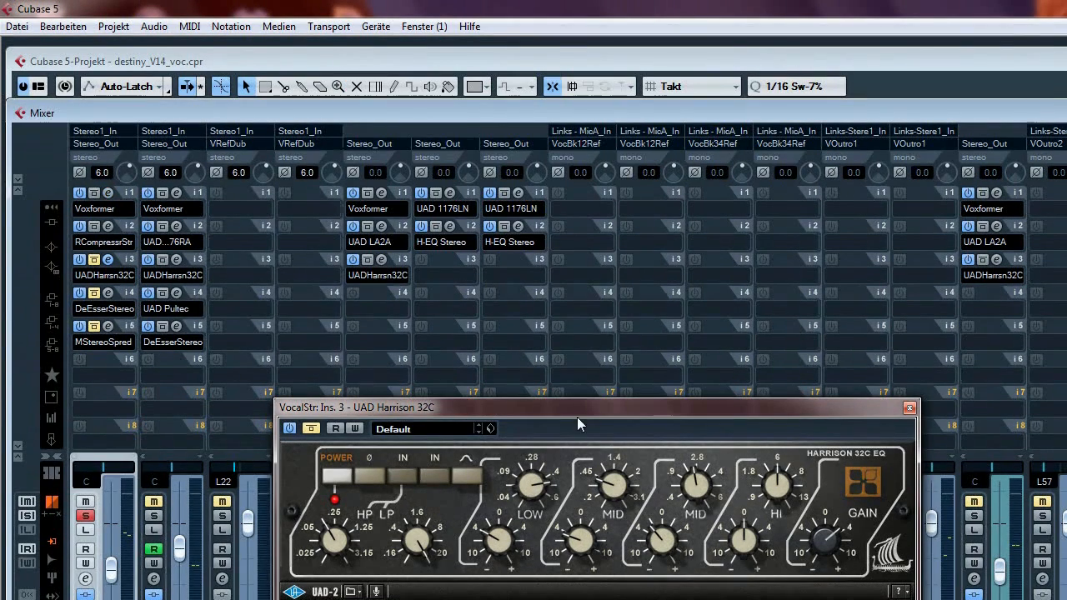
pyautogui.moveTo(580, 407); pyautogui.dragTo(580, 307)
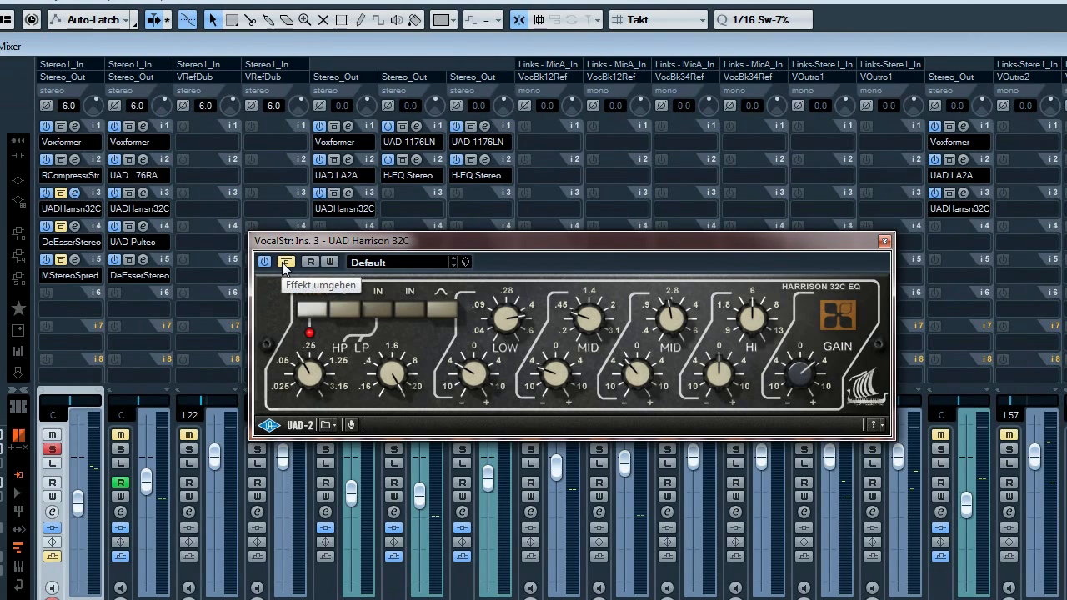
# - Turn off Bypass on VocalStr's Harrison 32C EQ, then close the Harrison window
pyautogui.click(286, 261)
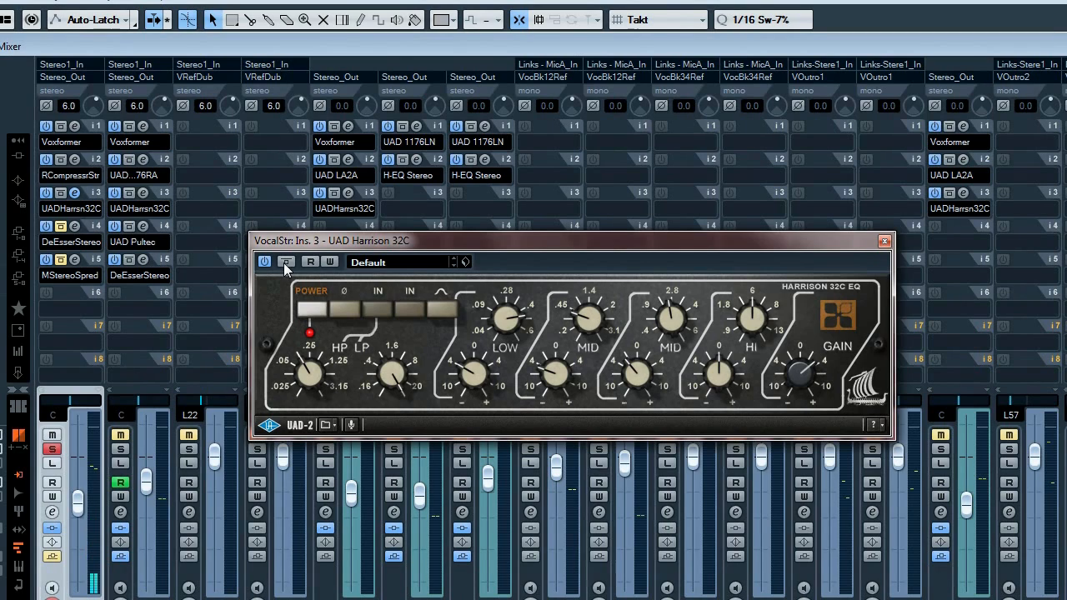
pyautogui.click(286, 262)
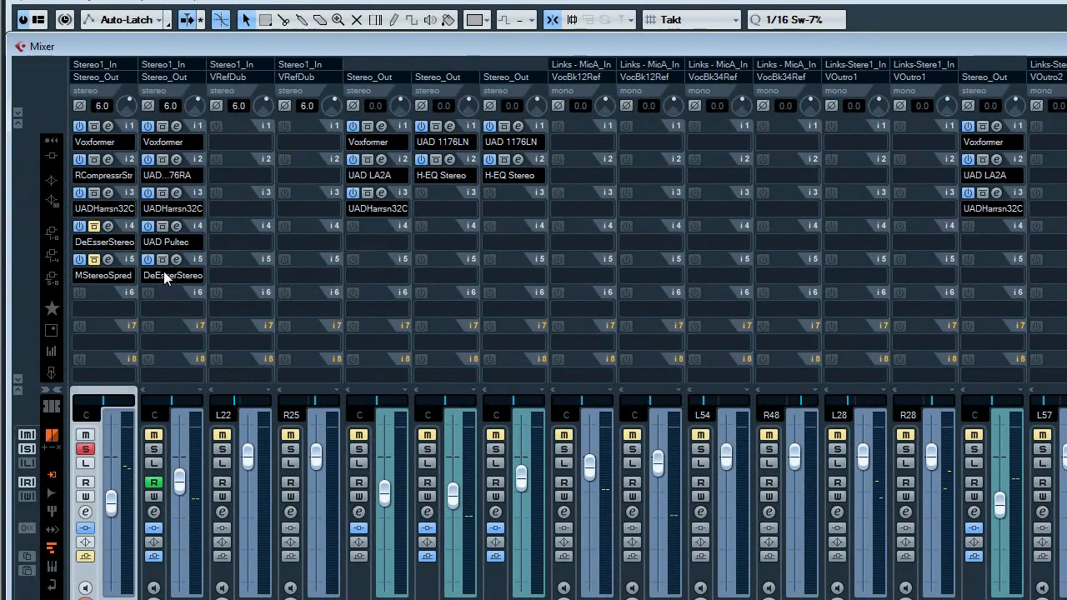
pyautogui.moveTo(173, 275)
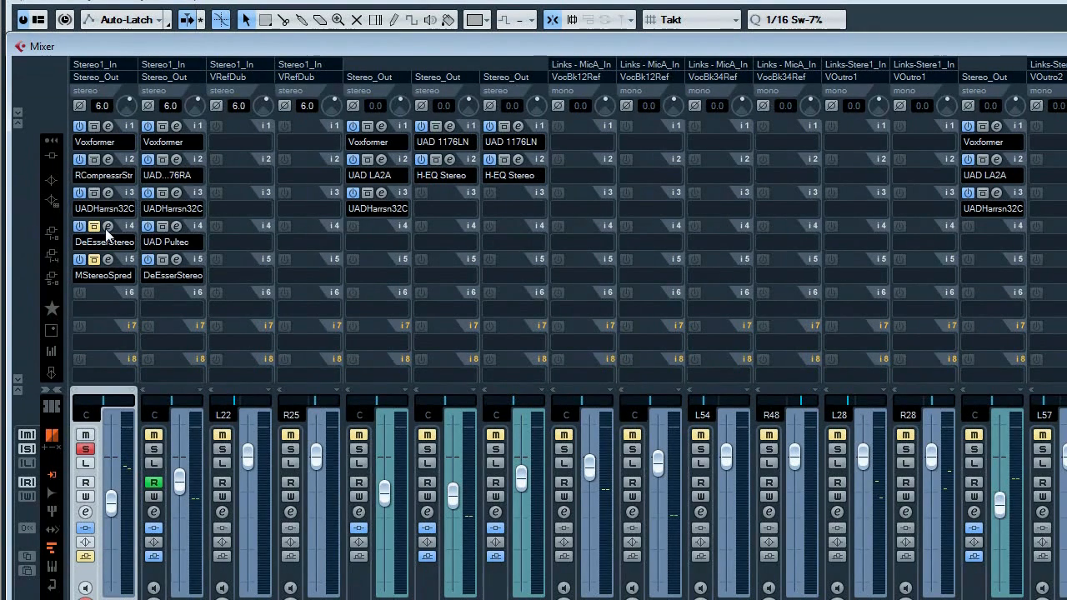
pyautogui.moveTo(94, 226)
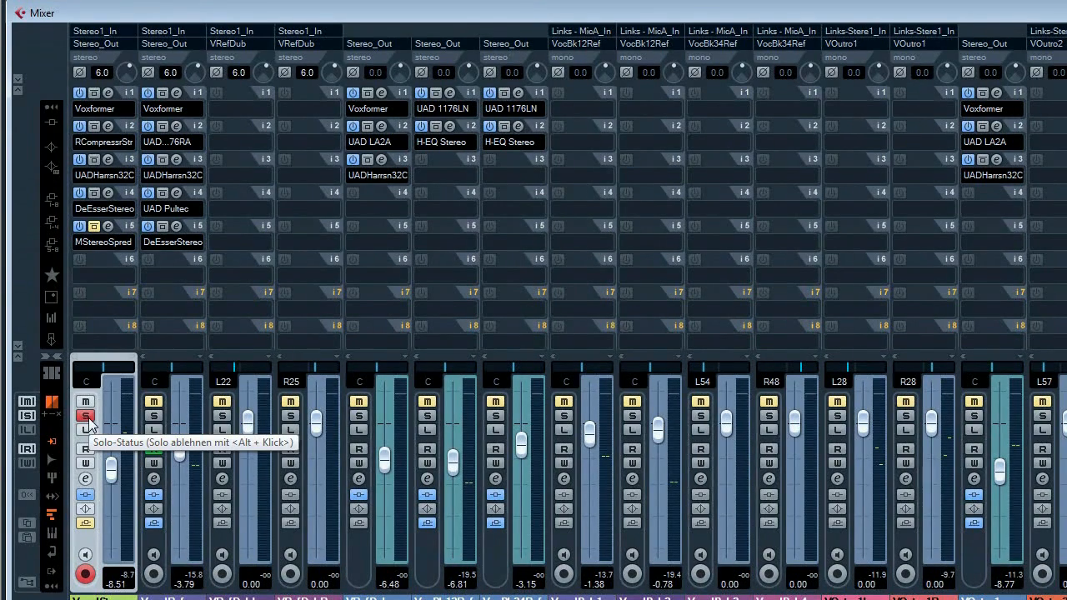
# - Unsolo VocalStr and open its VST audio channel settings showing inserts and sends
pyautogui.click(85, 417)
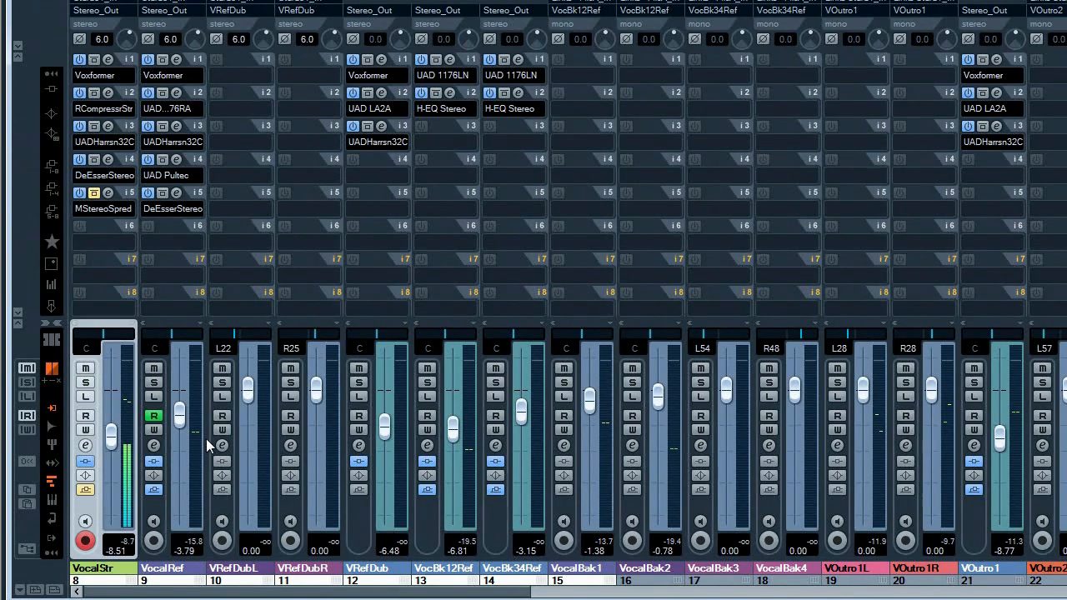
pyautogui.moveTo(229, 305)
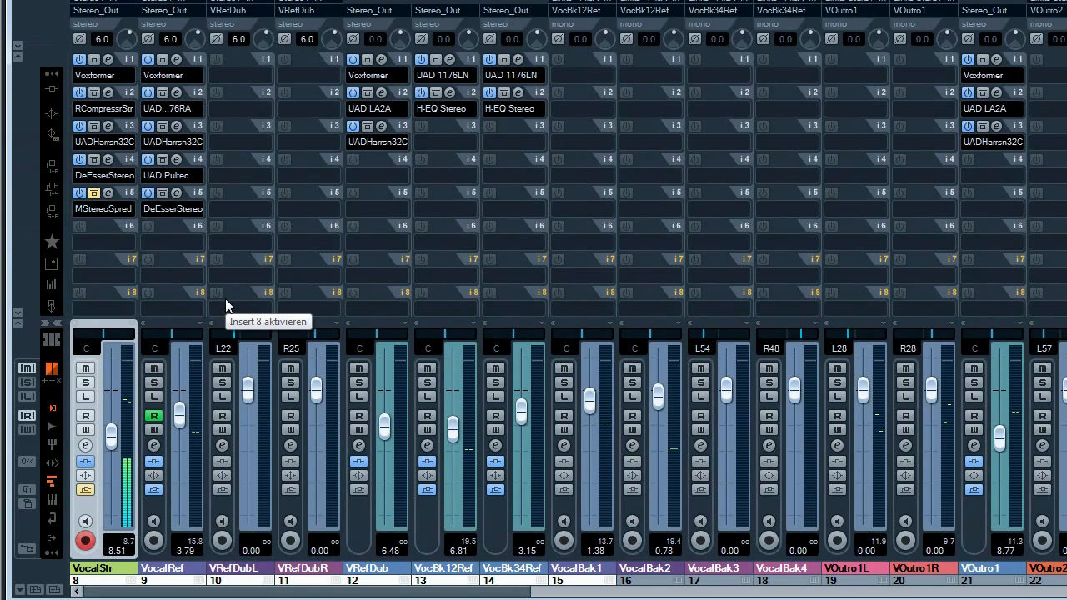
pyautogui.moveTo(209, 286)
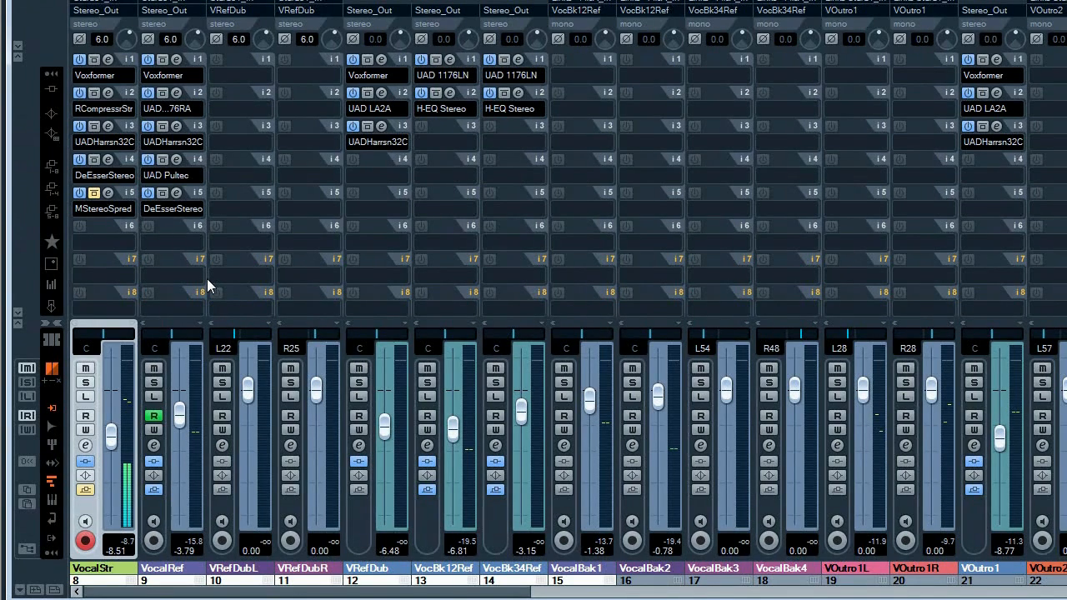
pyautogui.moveTo(169, 271)
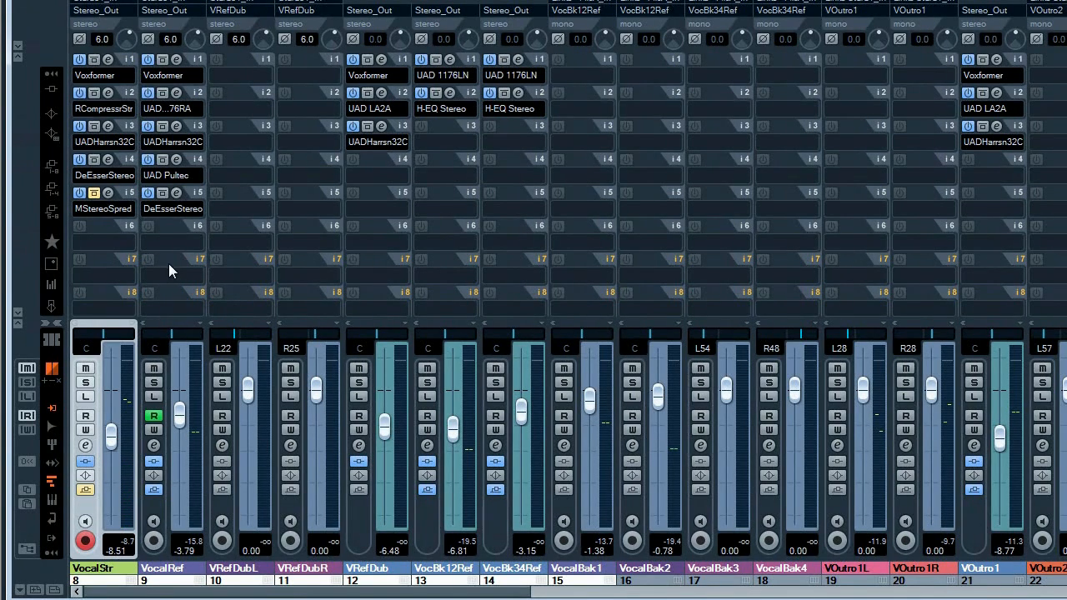
pyautogui.moveTo(131, 256)
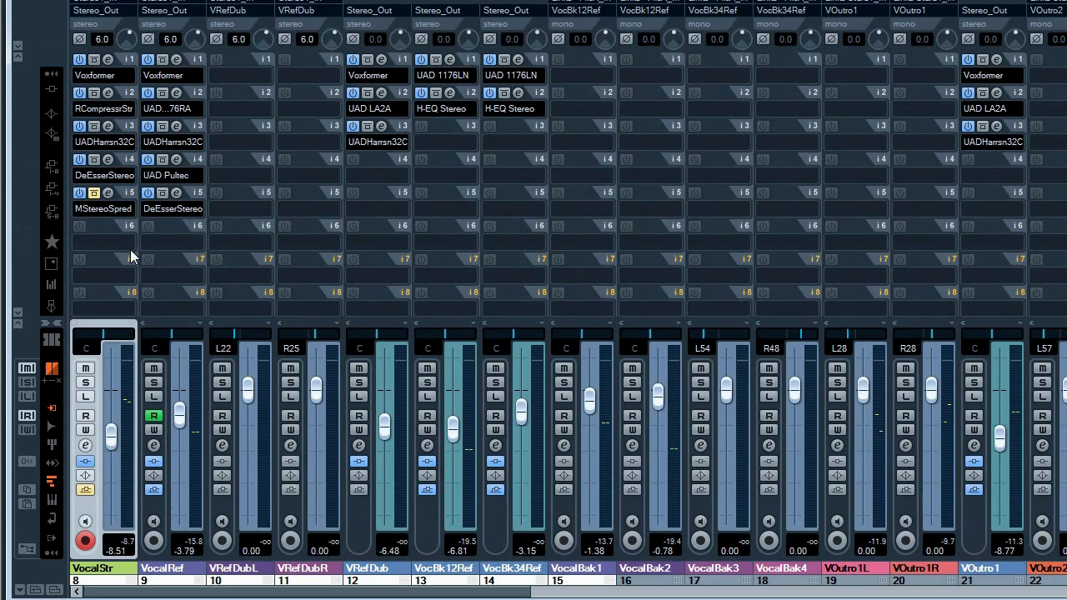
pyautogui.moveTo(94, 432)
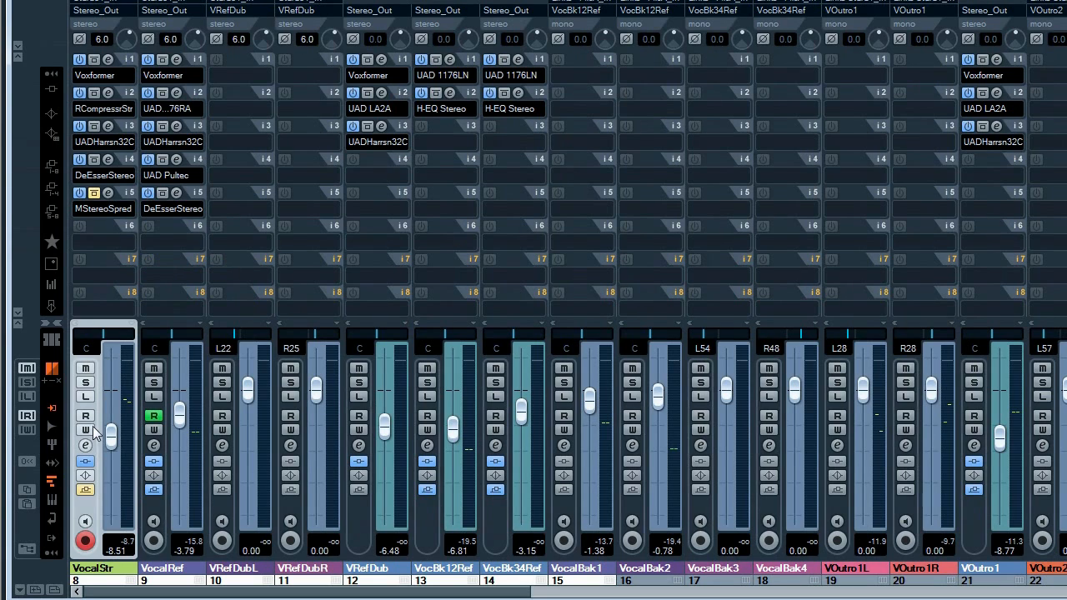
pyautogui.click(85, 416)
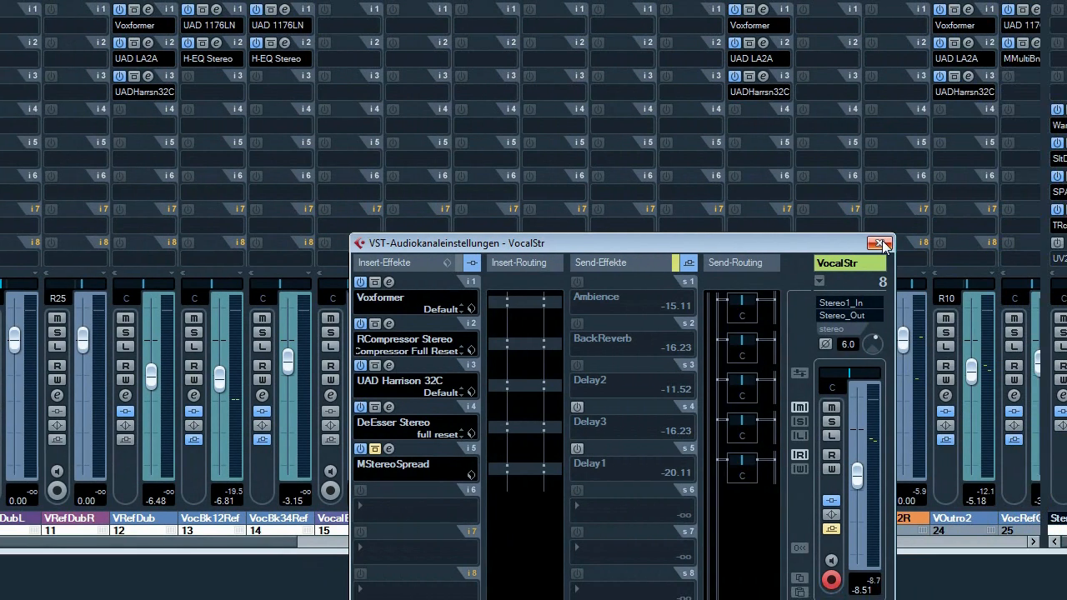
# - Close the VocalStr settings window and open the MStereoSpread editor on insert slot 5
pyautogui.click(881, 242)
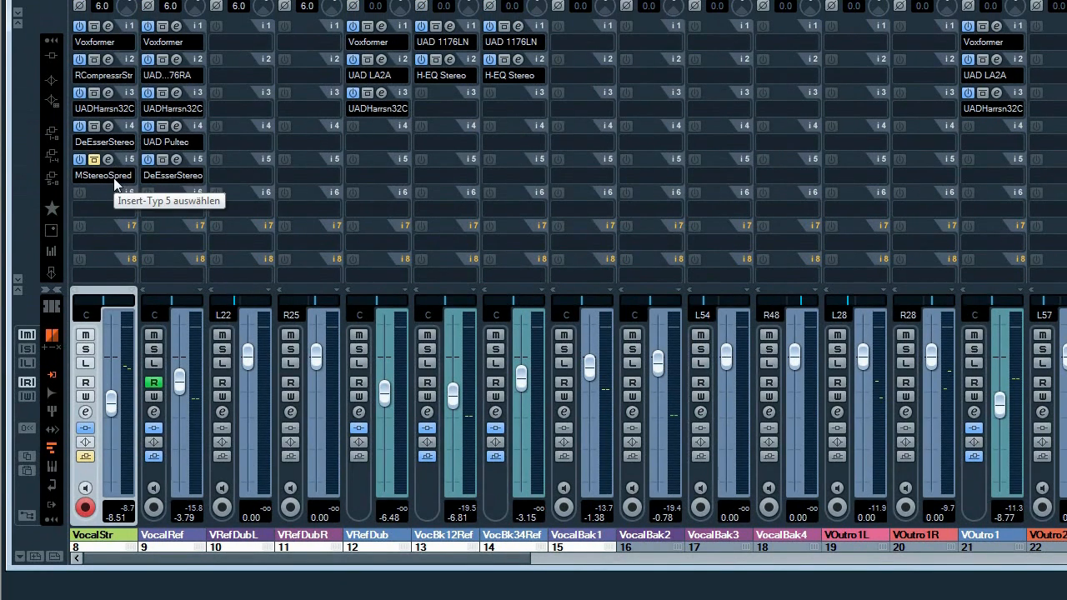
pyautogui.moveTo(93, 159)
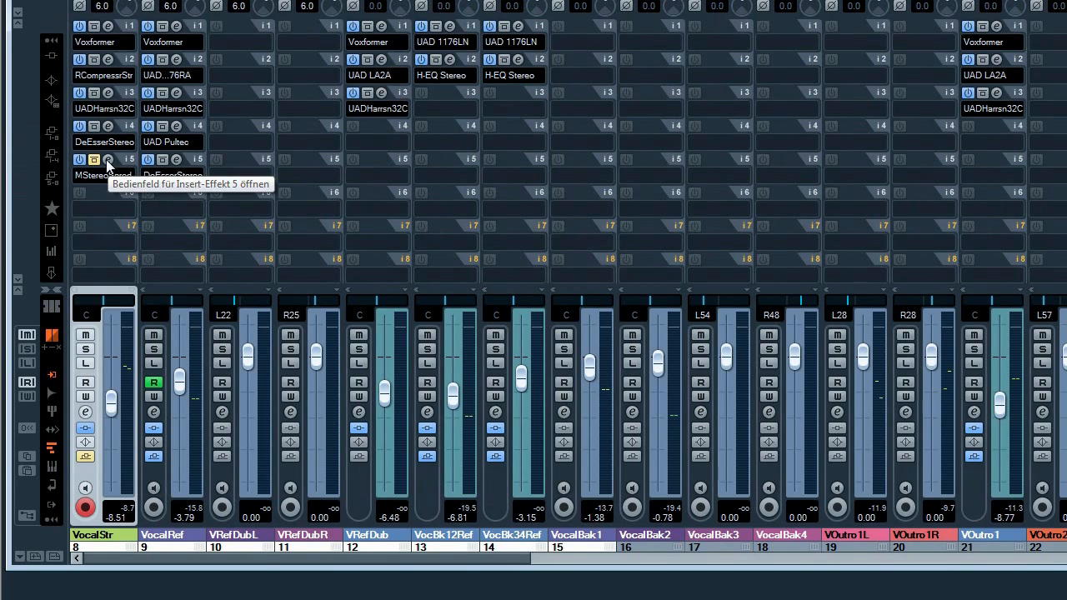
pyautogui.click(92, 159)
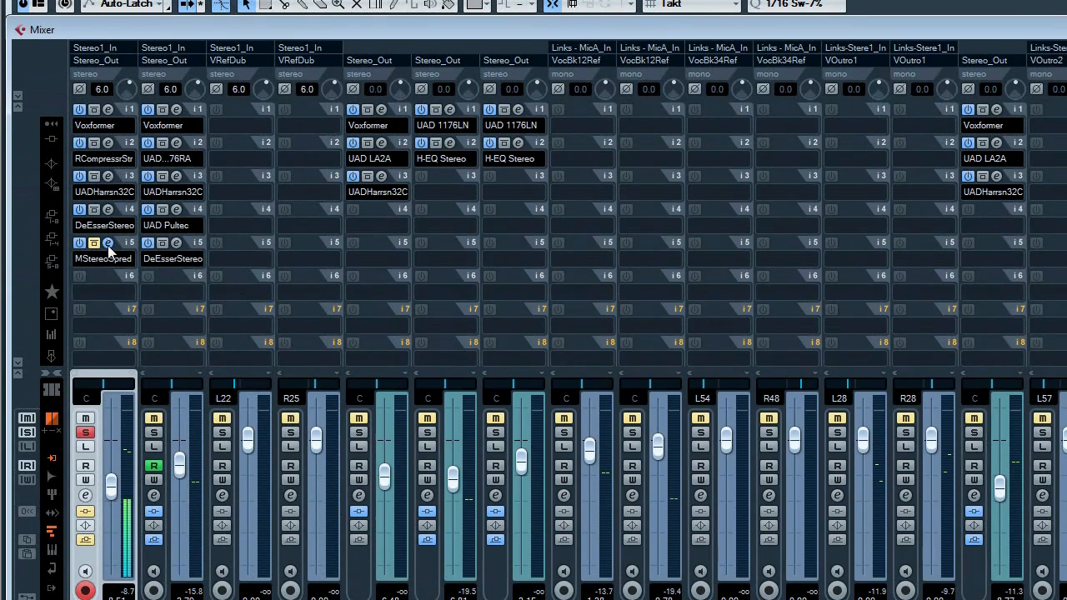
pyautogui.click(93, 242)
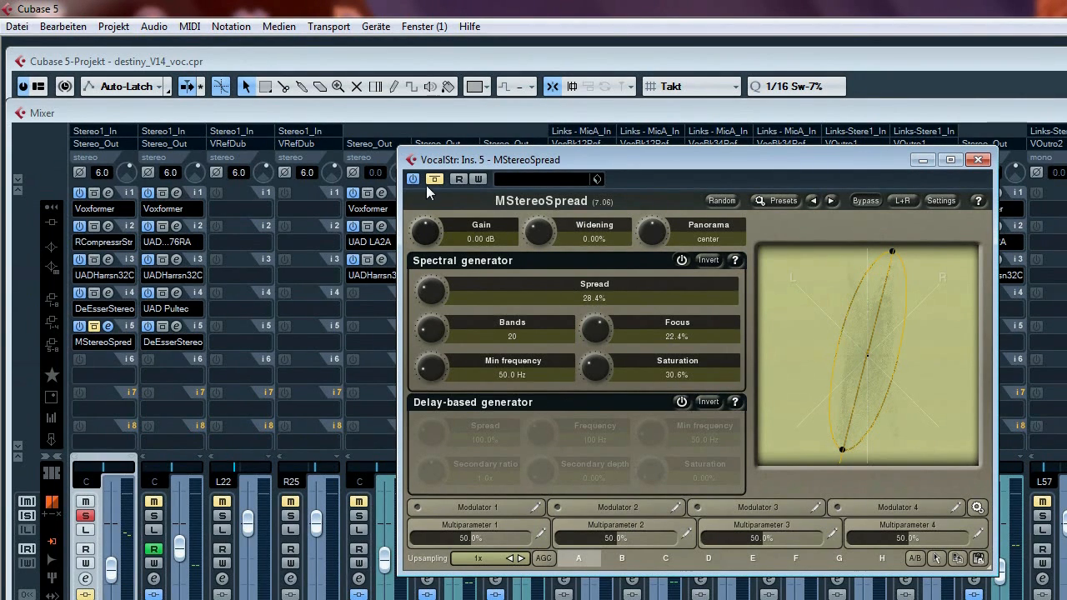
# - Disable bypass on VocalStr's MStereoSpread insert and unsolo the channel
pyautogui.click(434, 179)
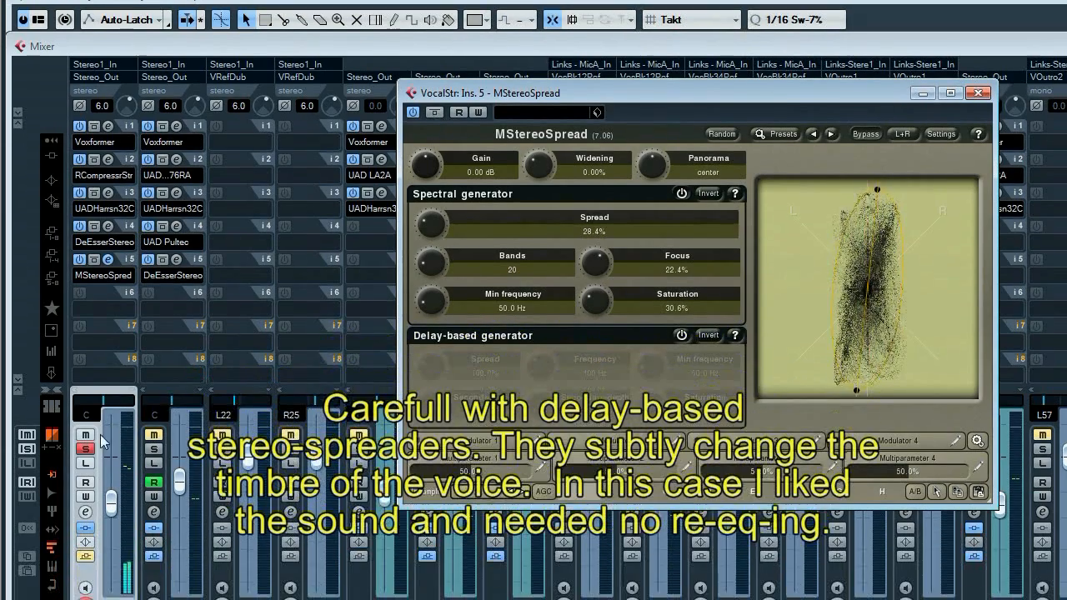
pyautogui.click(977, 93)
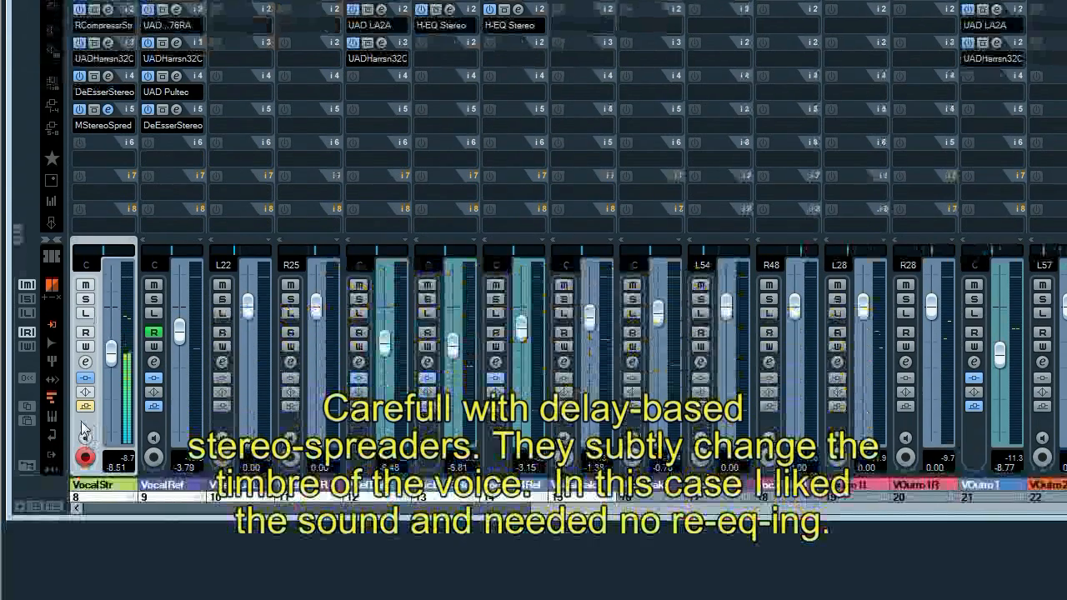
pyautogui.moveTo(85, 412)
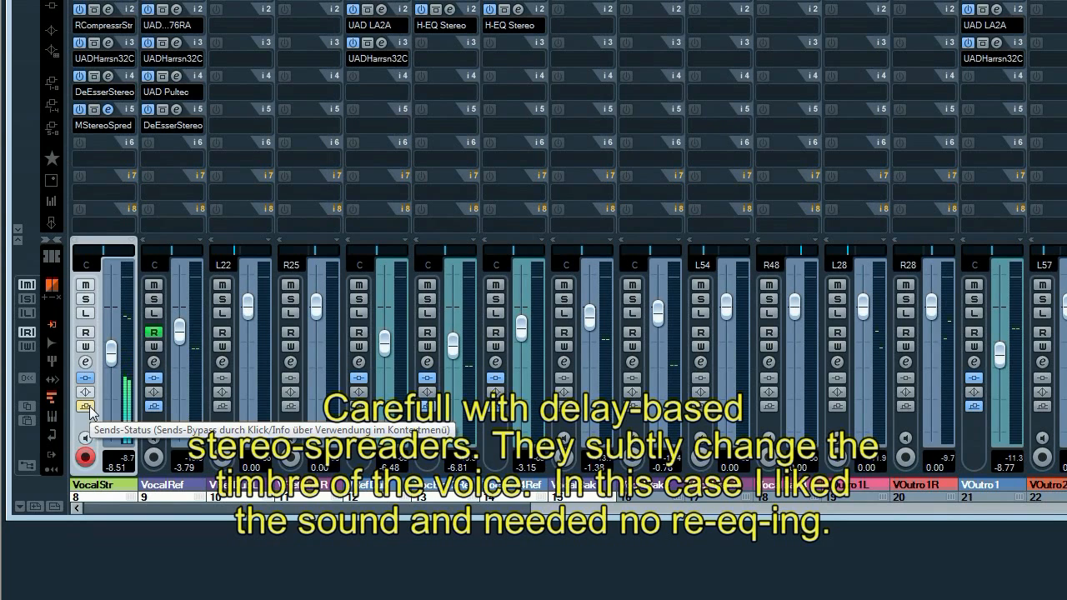
pyautogui.moveTo(340, 193)
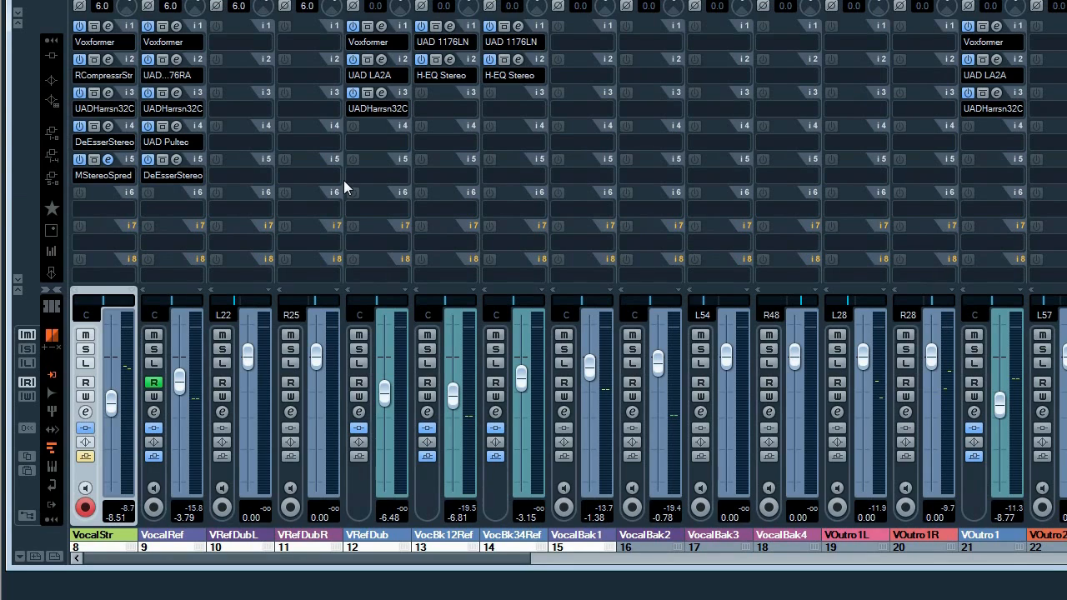
pyautogui.moveTo(85, 440)
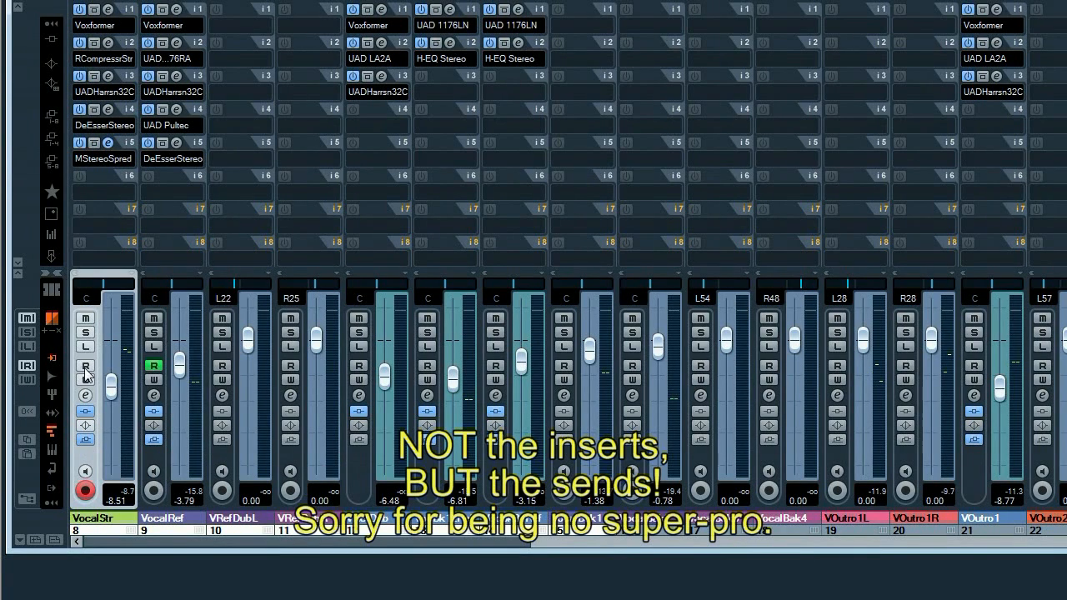
# - Enable Read automation on VocalStr and move its fader from -8.51 to about -6.7
pyautogui.click(86, 366)
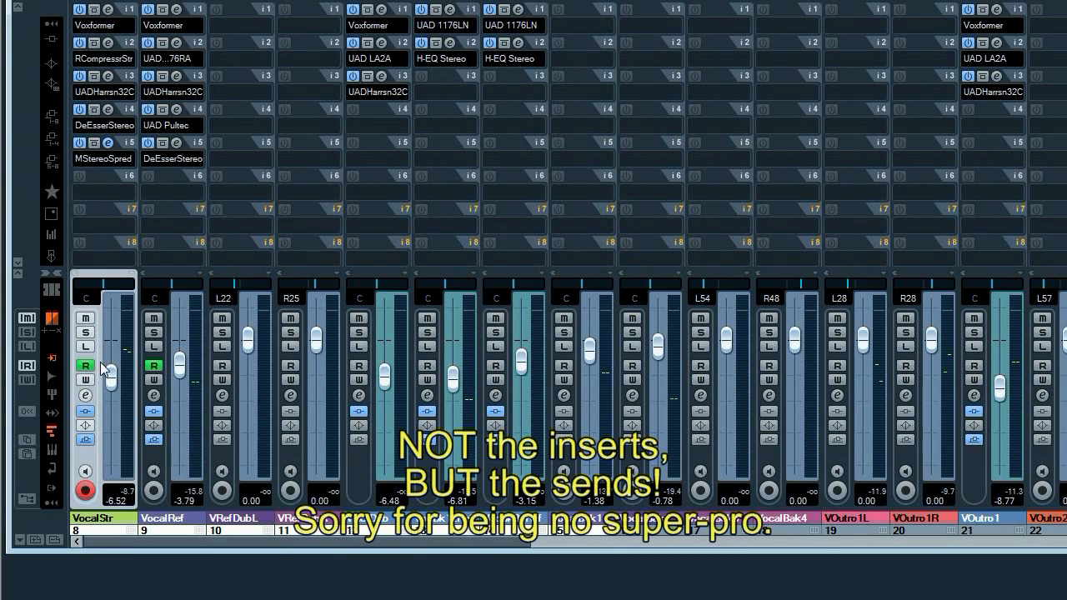
pyautogui.moveTo(113, 371)
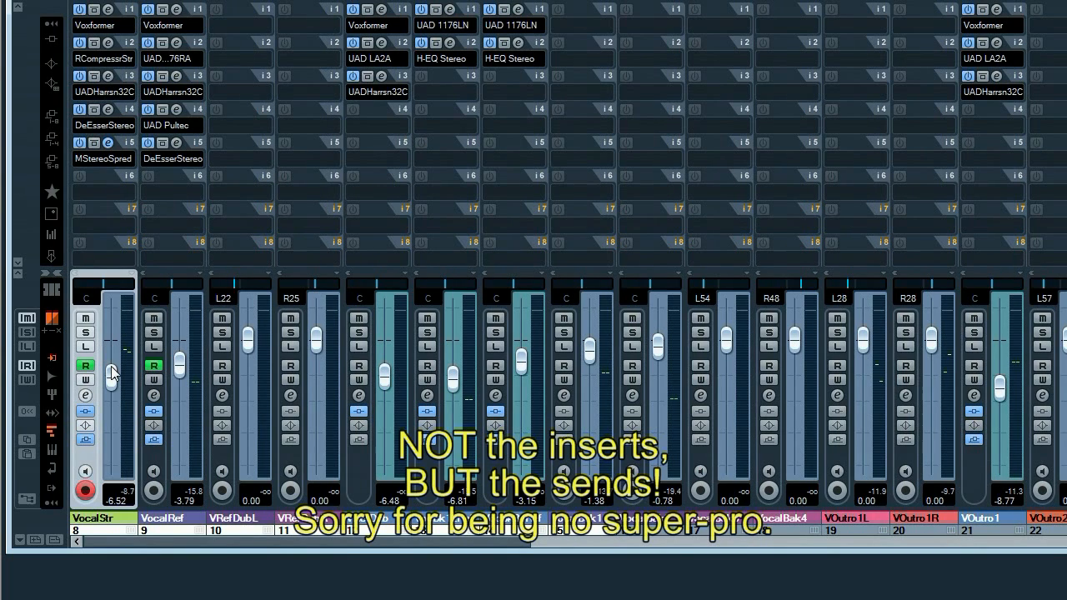
pyautogui.moveTo(113, 371); pyautogui.dragTo(112, 383)
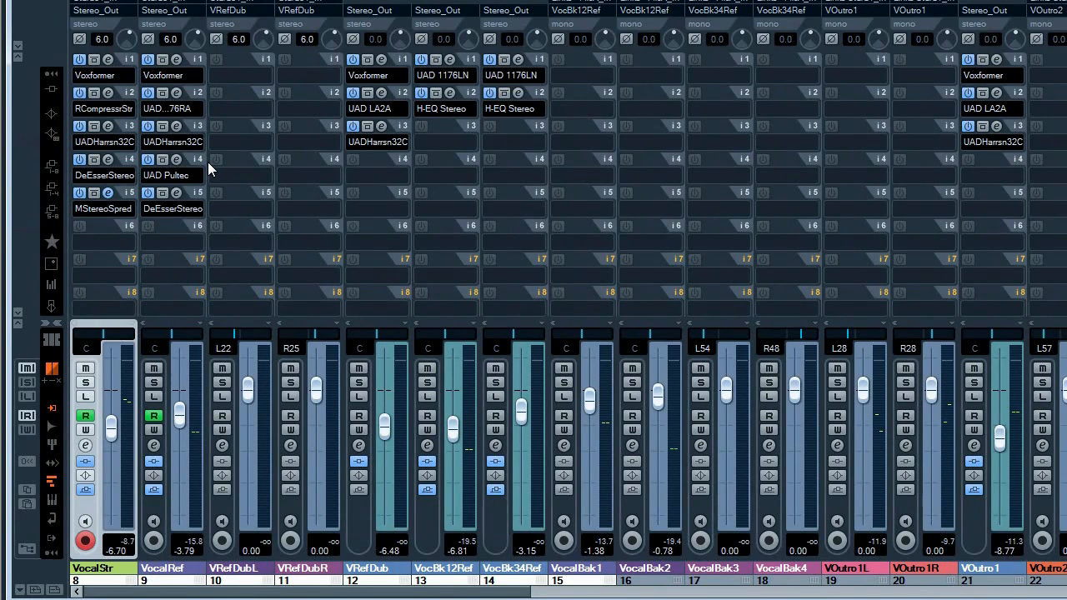
pyautogui.moveTo(200, 173)
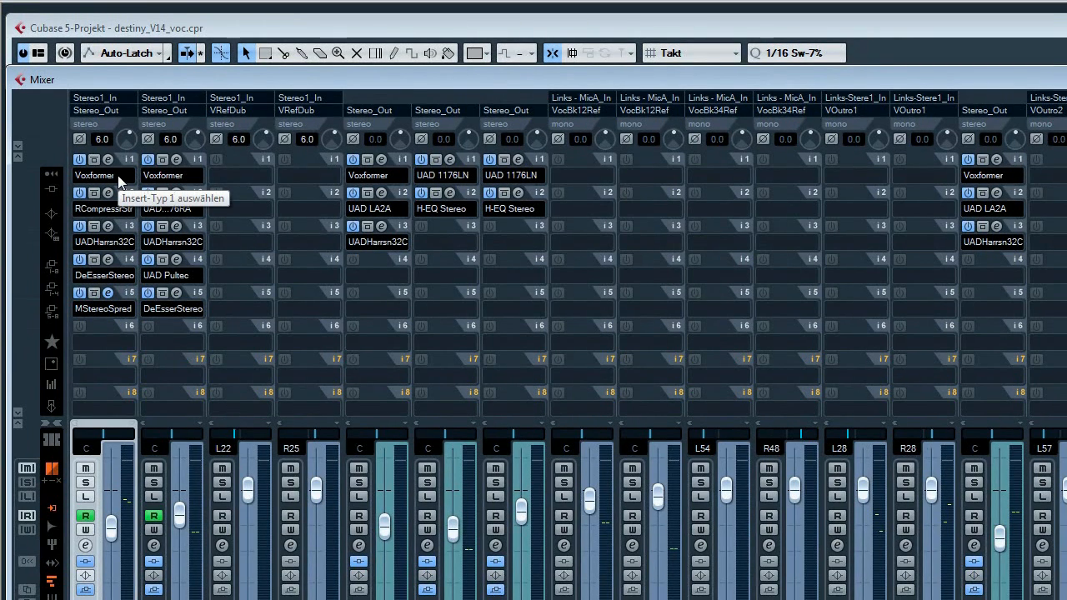
pyautogui.moveTo(109, 217)
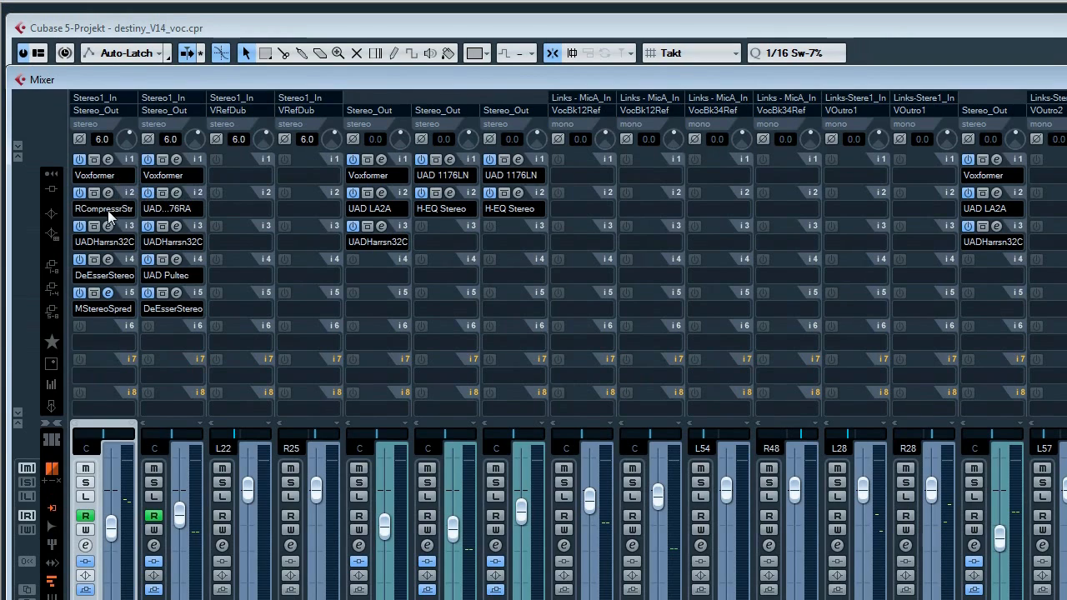
pyautogui.moveTo(112, 225)
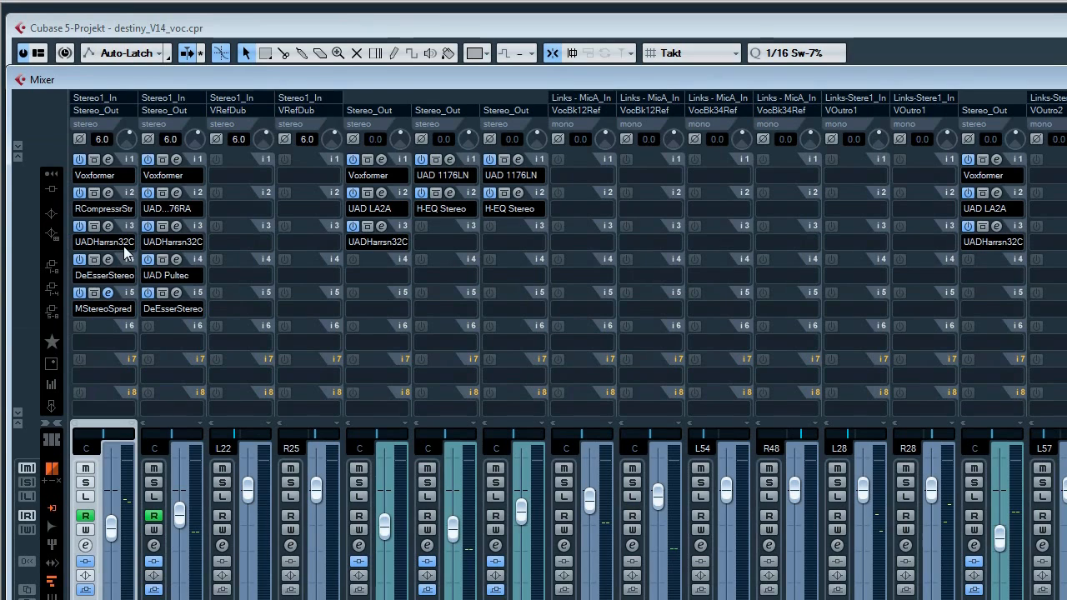
pyautogui.moveTo(124, 250)
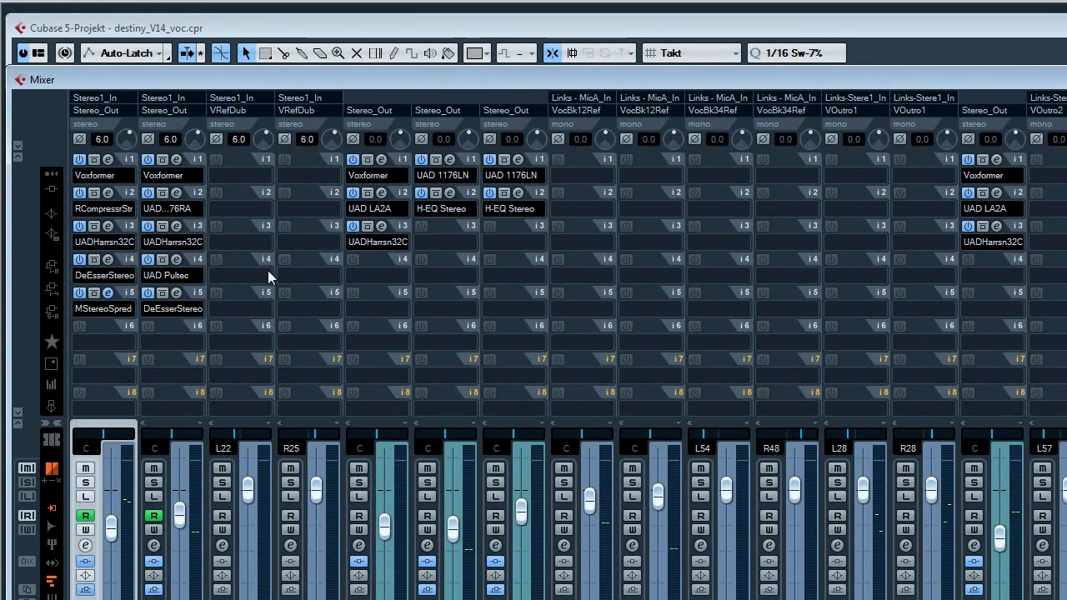
pyautogui.moveTo(125, 283)
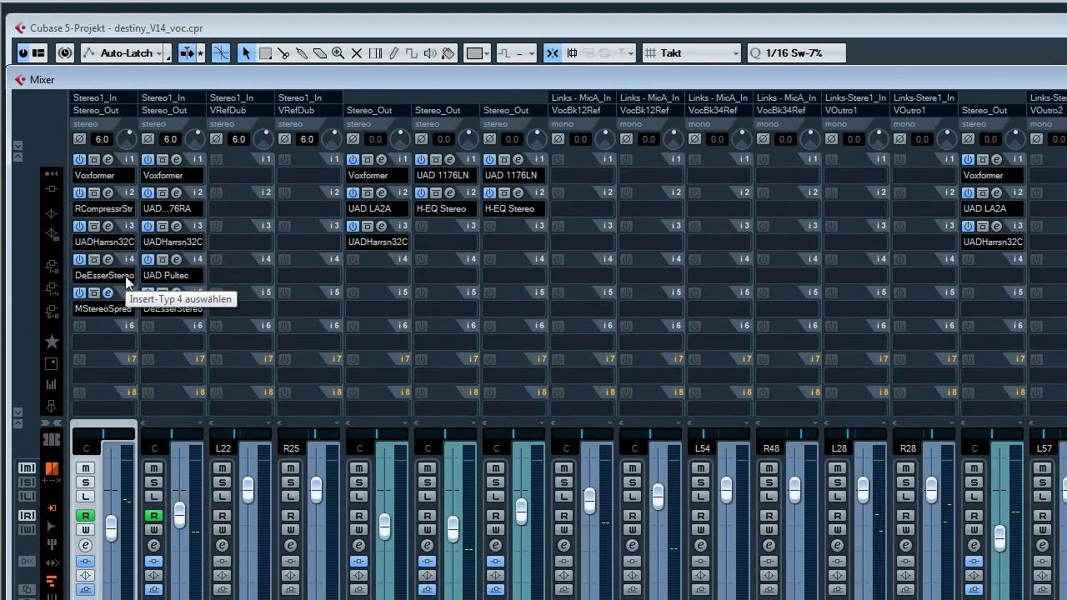
pyautogui.moveTo(131, 353)
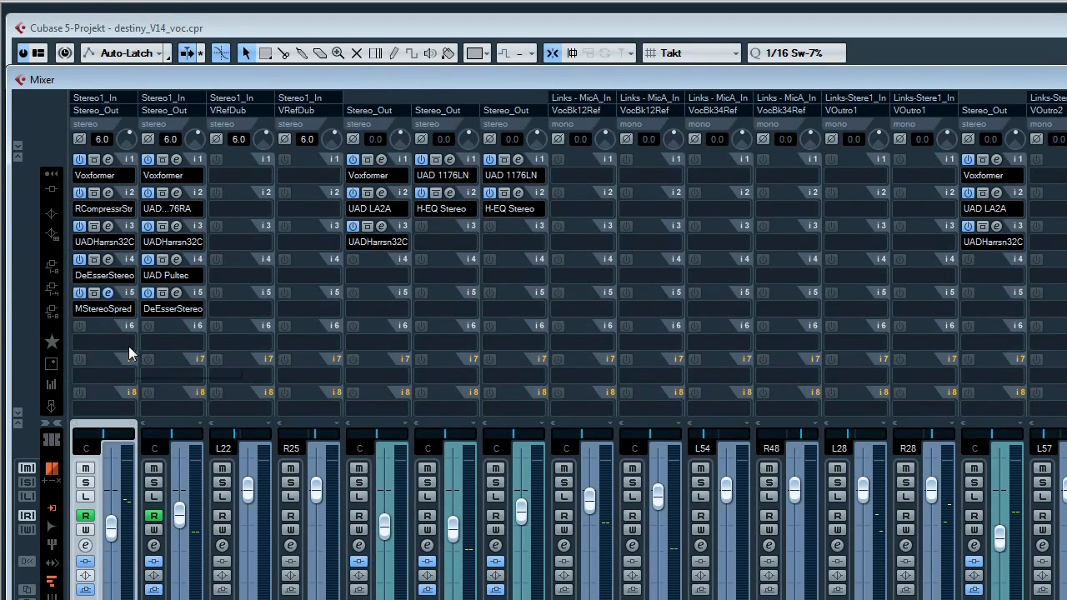
pyautogui.moveTo(129, 354)
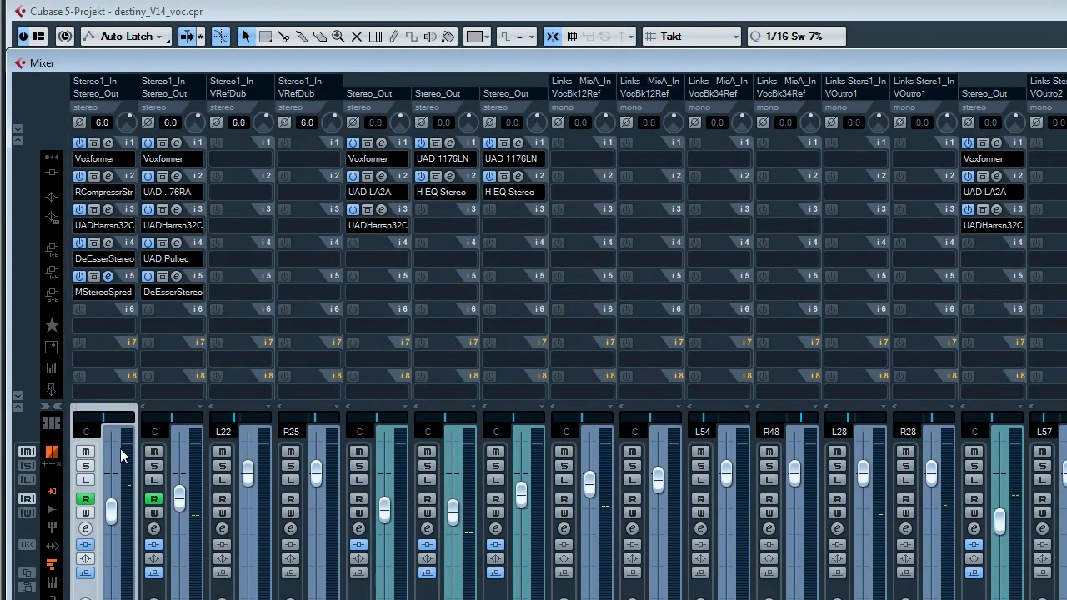
pyautogui.moveTo(101, 292)
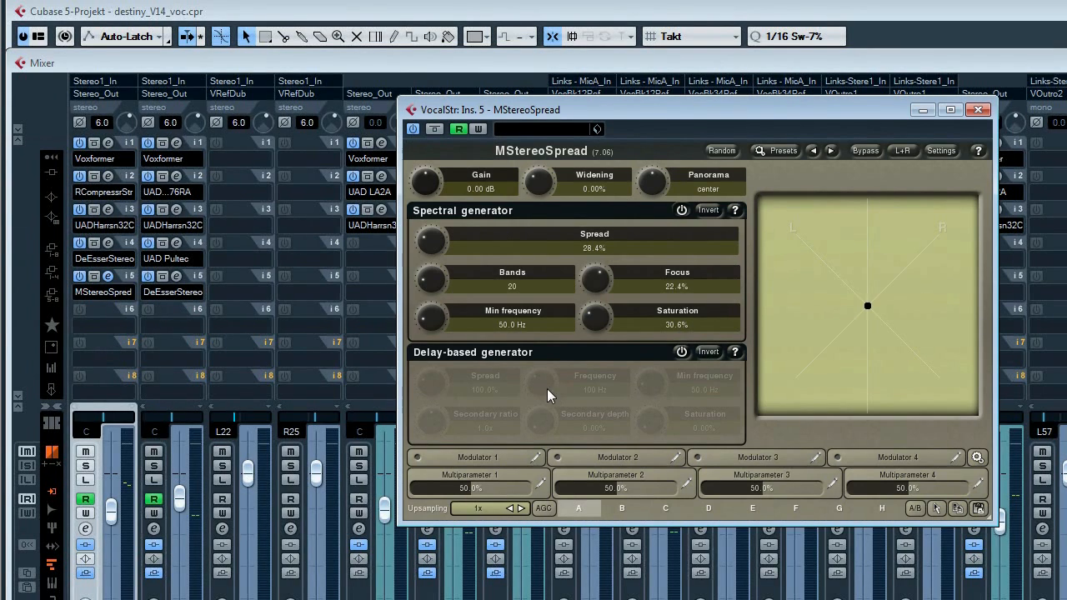
pyautogui.moveTo(184, 333)
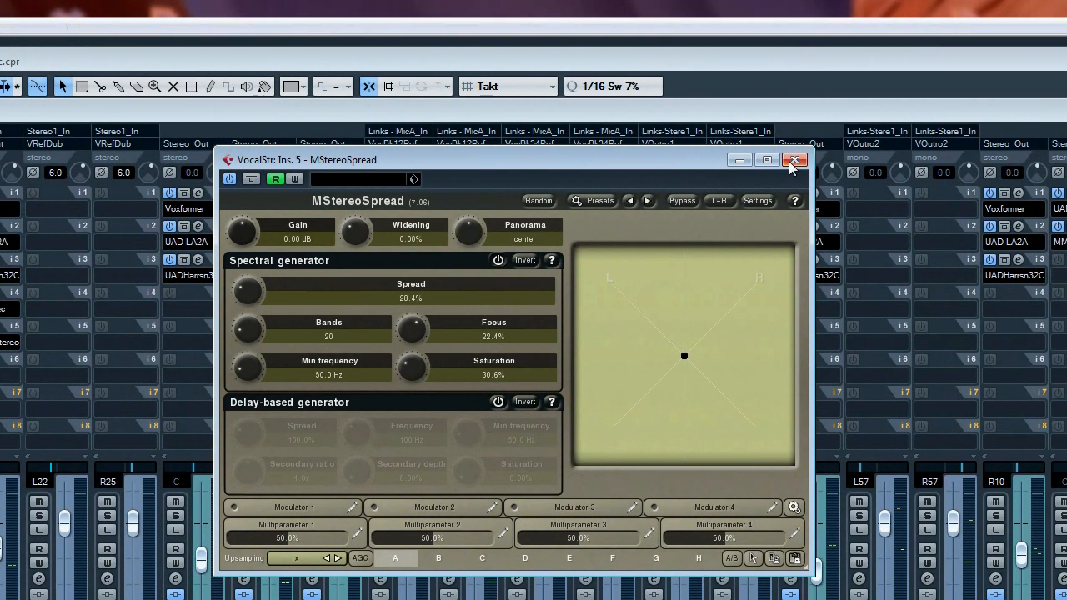
pyautogui.click(794, 159)
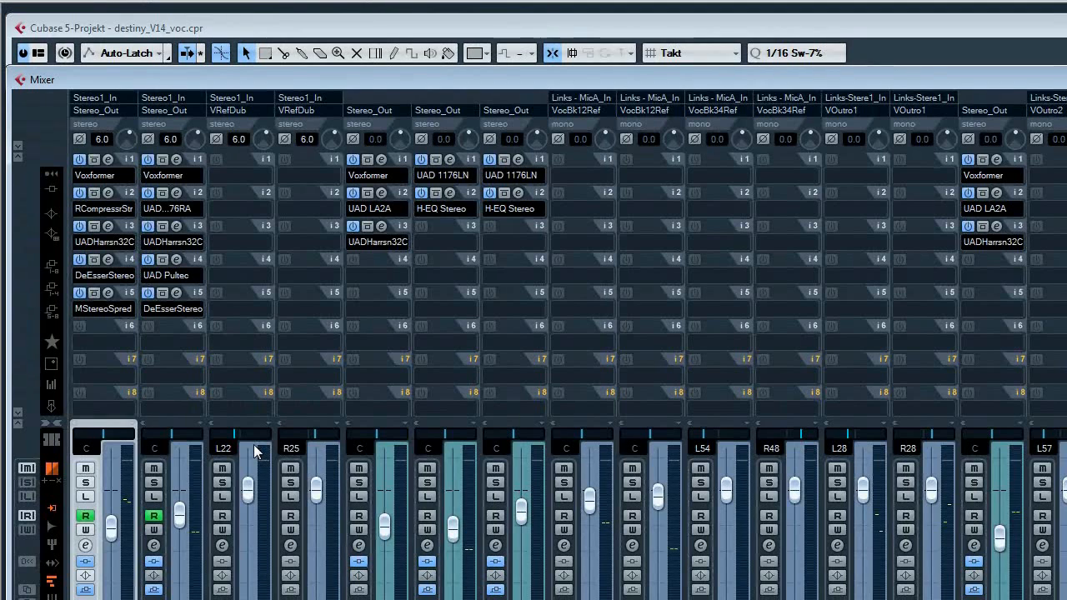